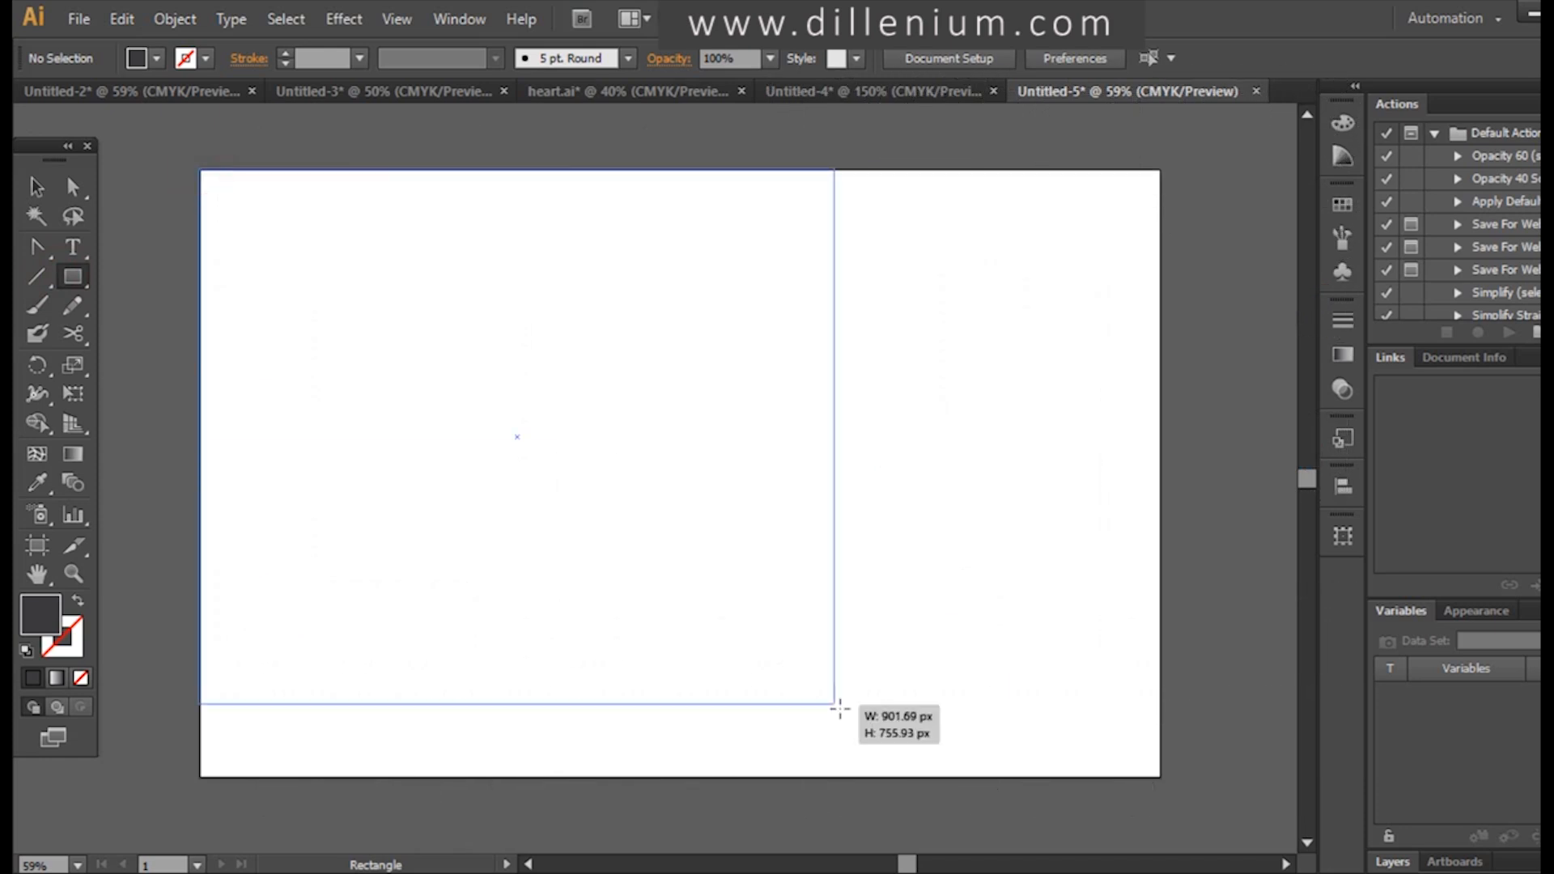
# - Draw a dark grey rectangle across the whole artboard as the background
pyautogui.moveTo(837, 709); pyautogui.dragTo(1160, 778)
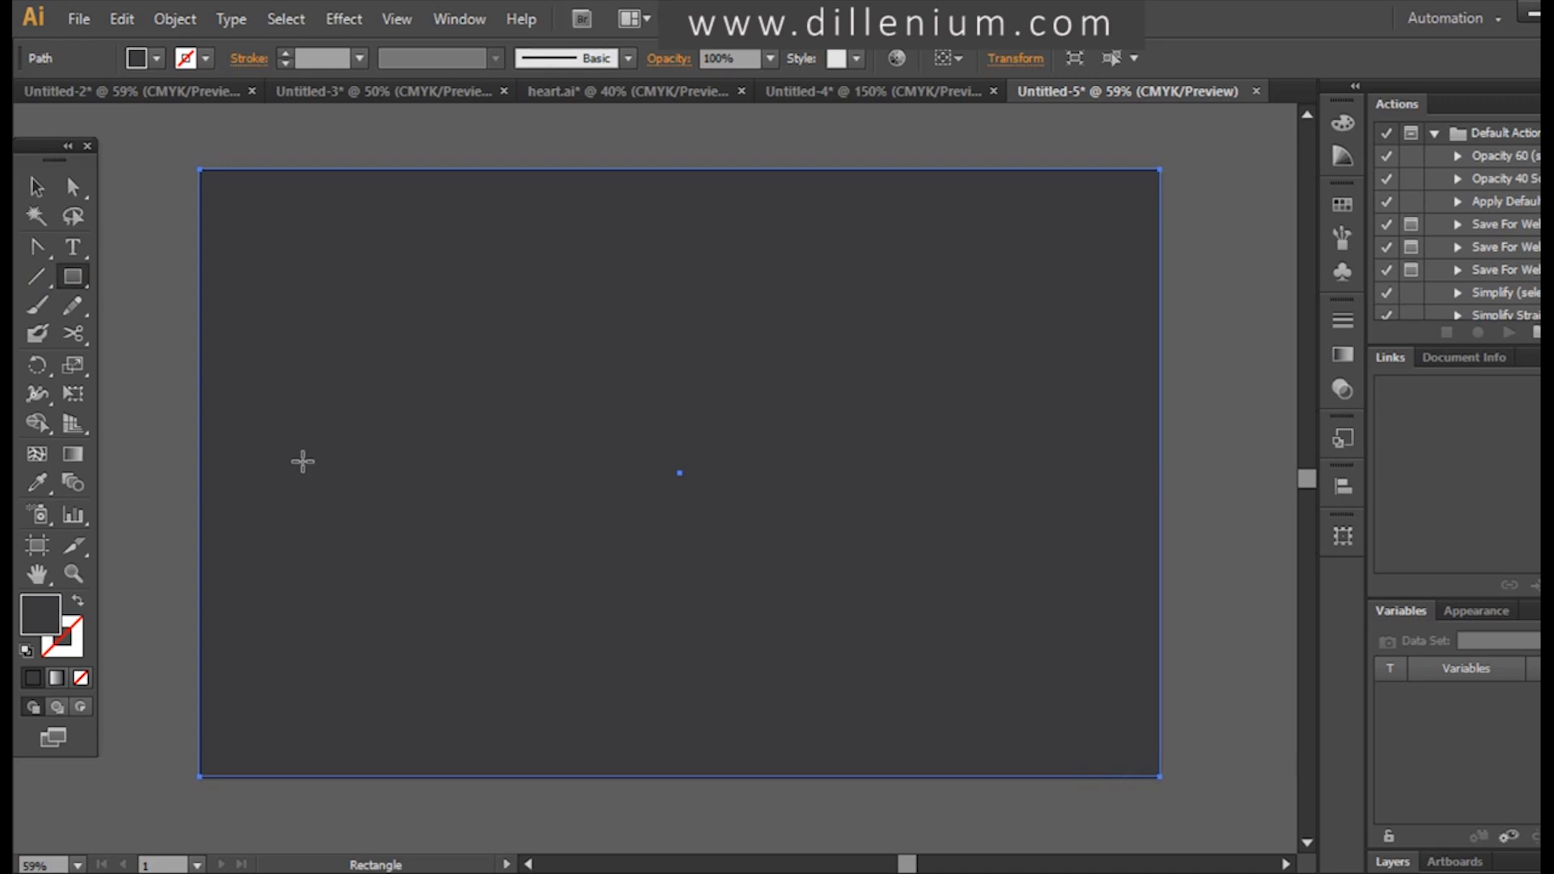
pyautogui.moveTo(94, 184)
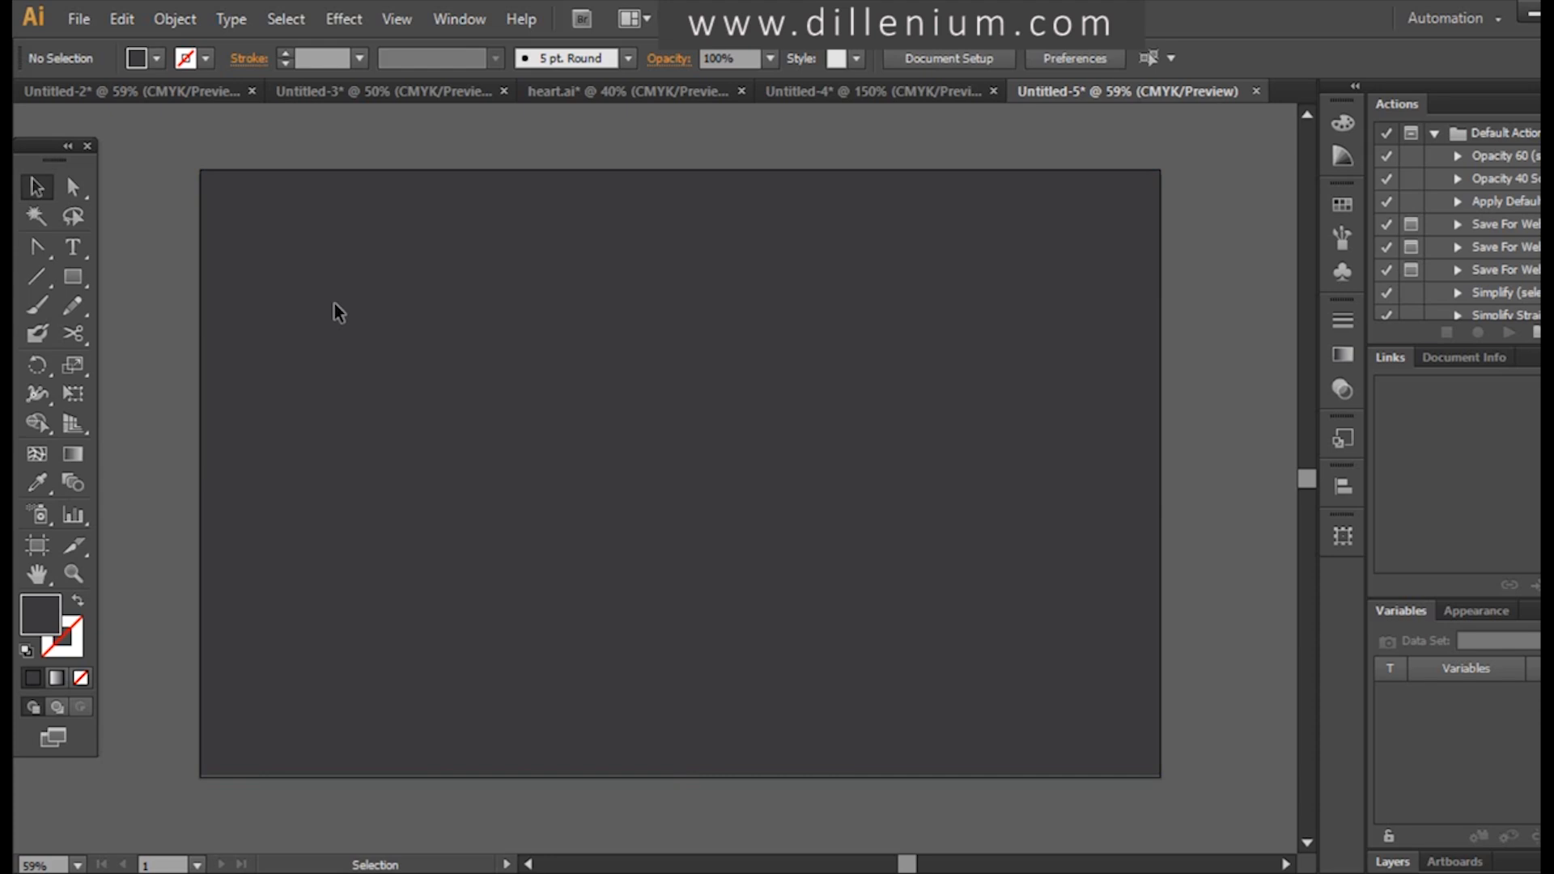
pyautogui.moveTo(107, 278)
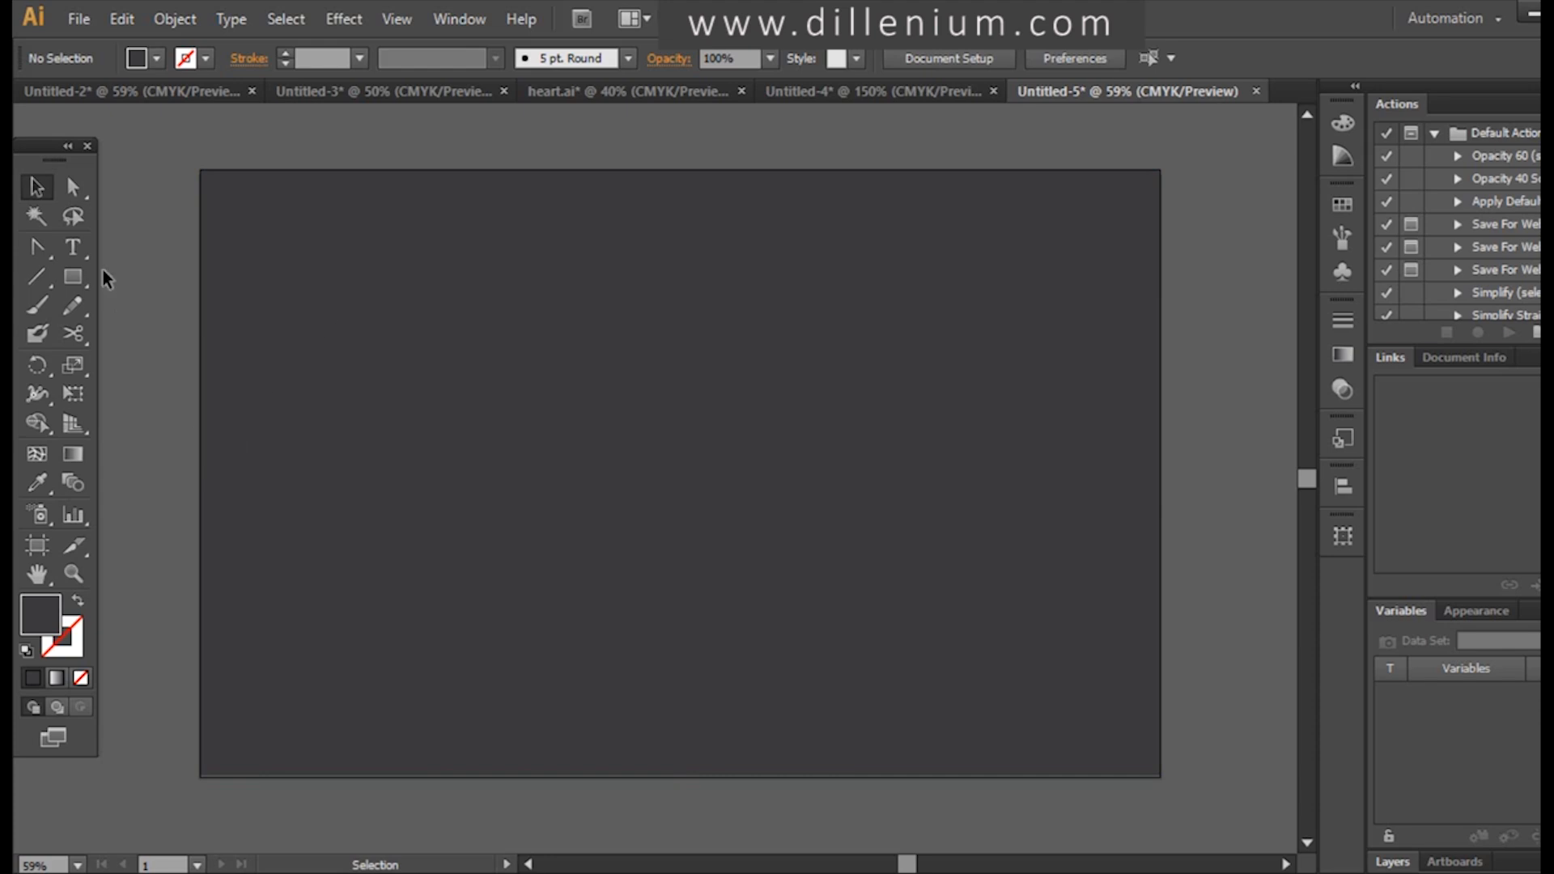
pyautogui.moveTo(73, 248)
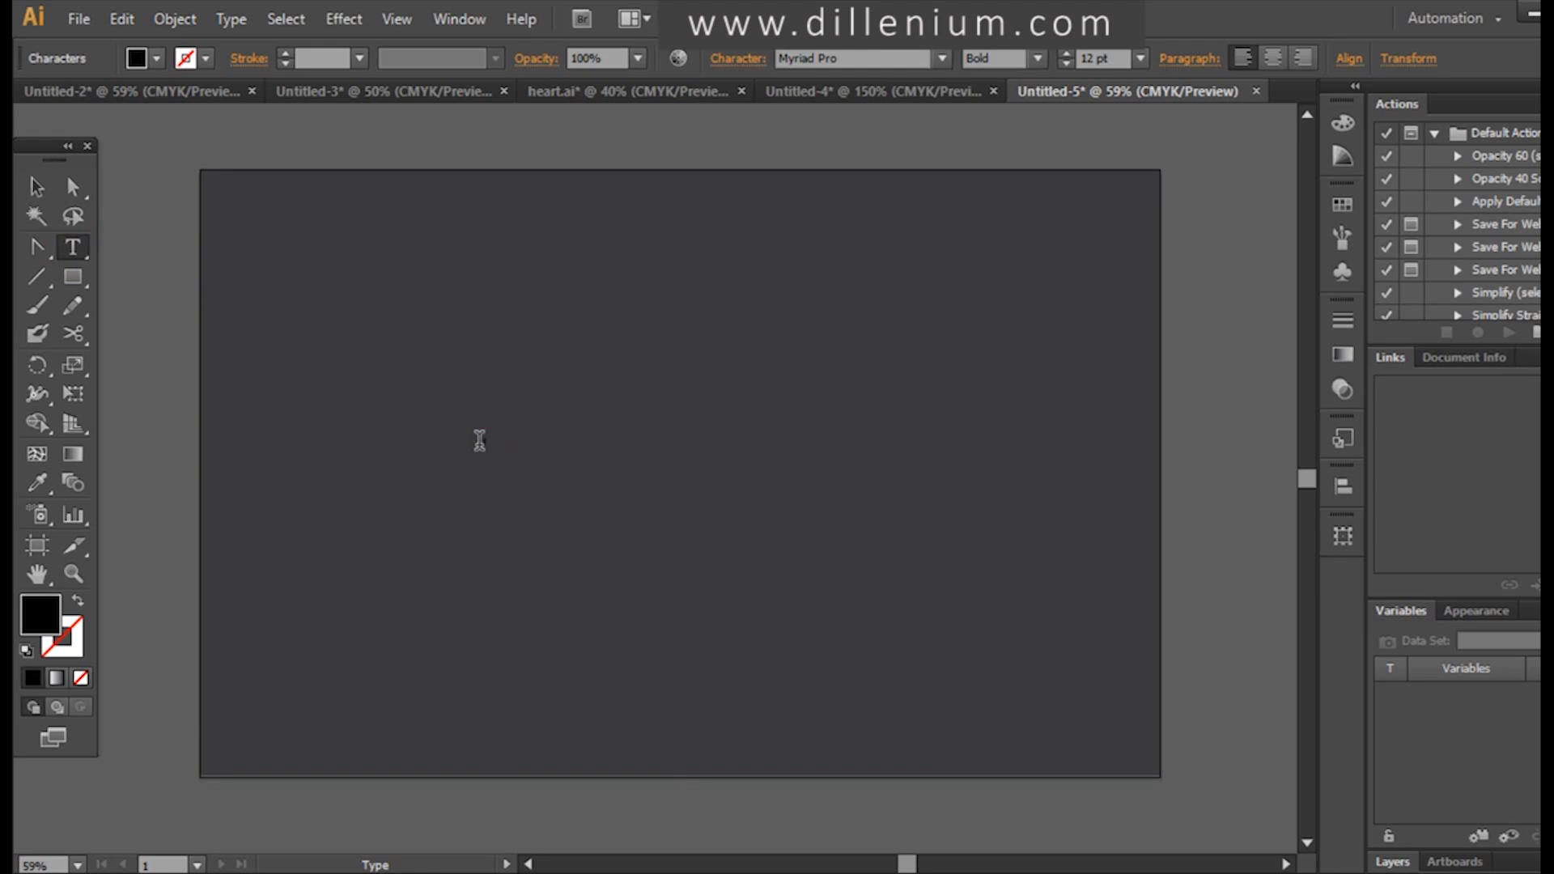
# - Type the word LINE and enlarge it across the artboard
pyautogui.click(37, 186)
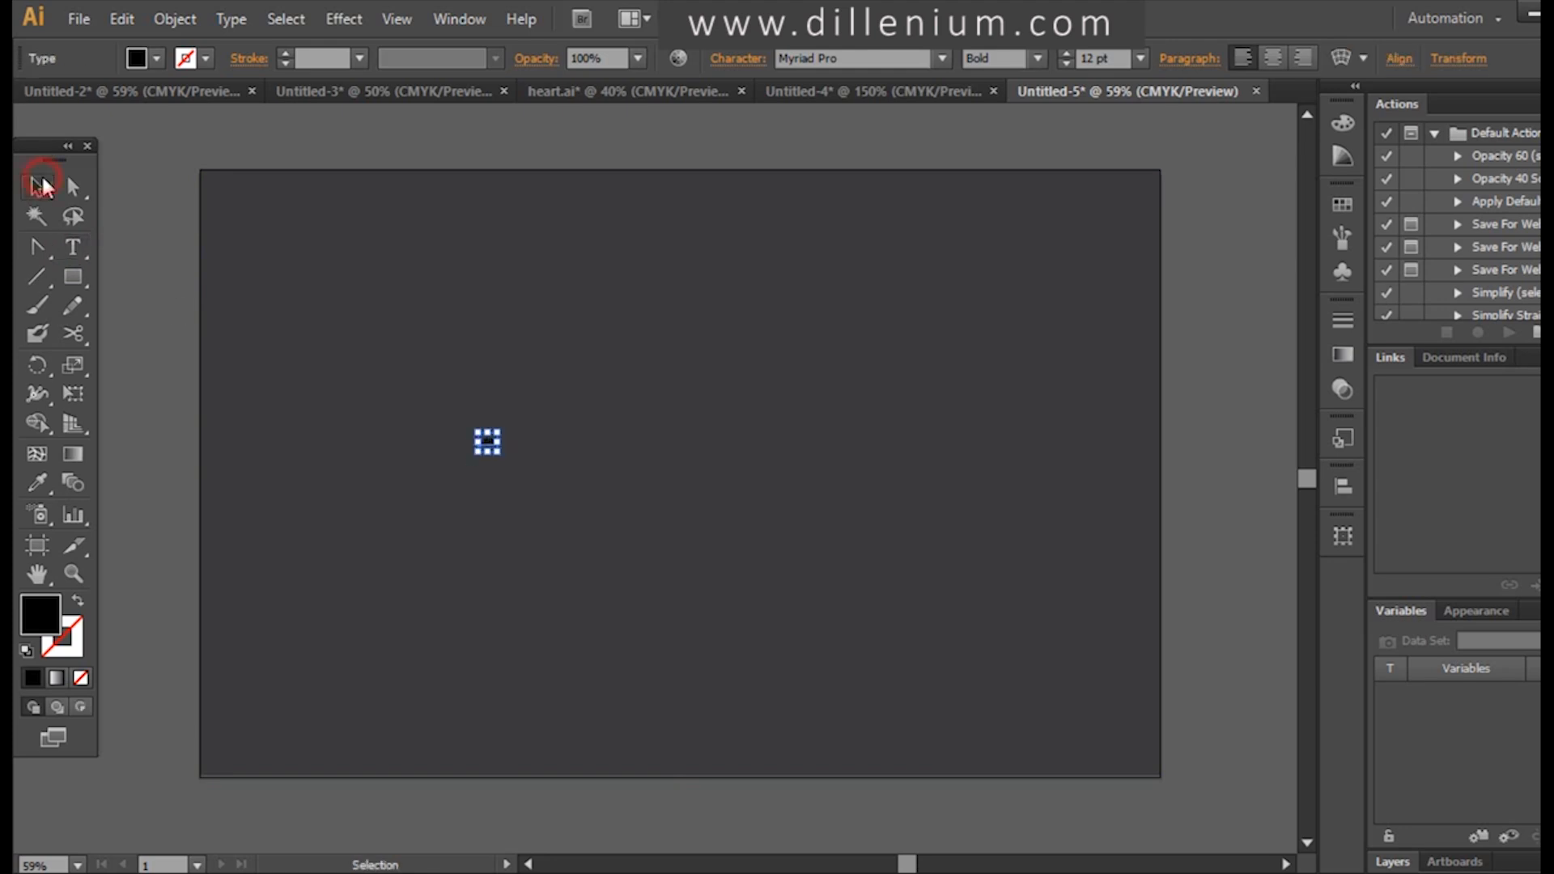
pyautogui.click(40, 186)
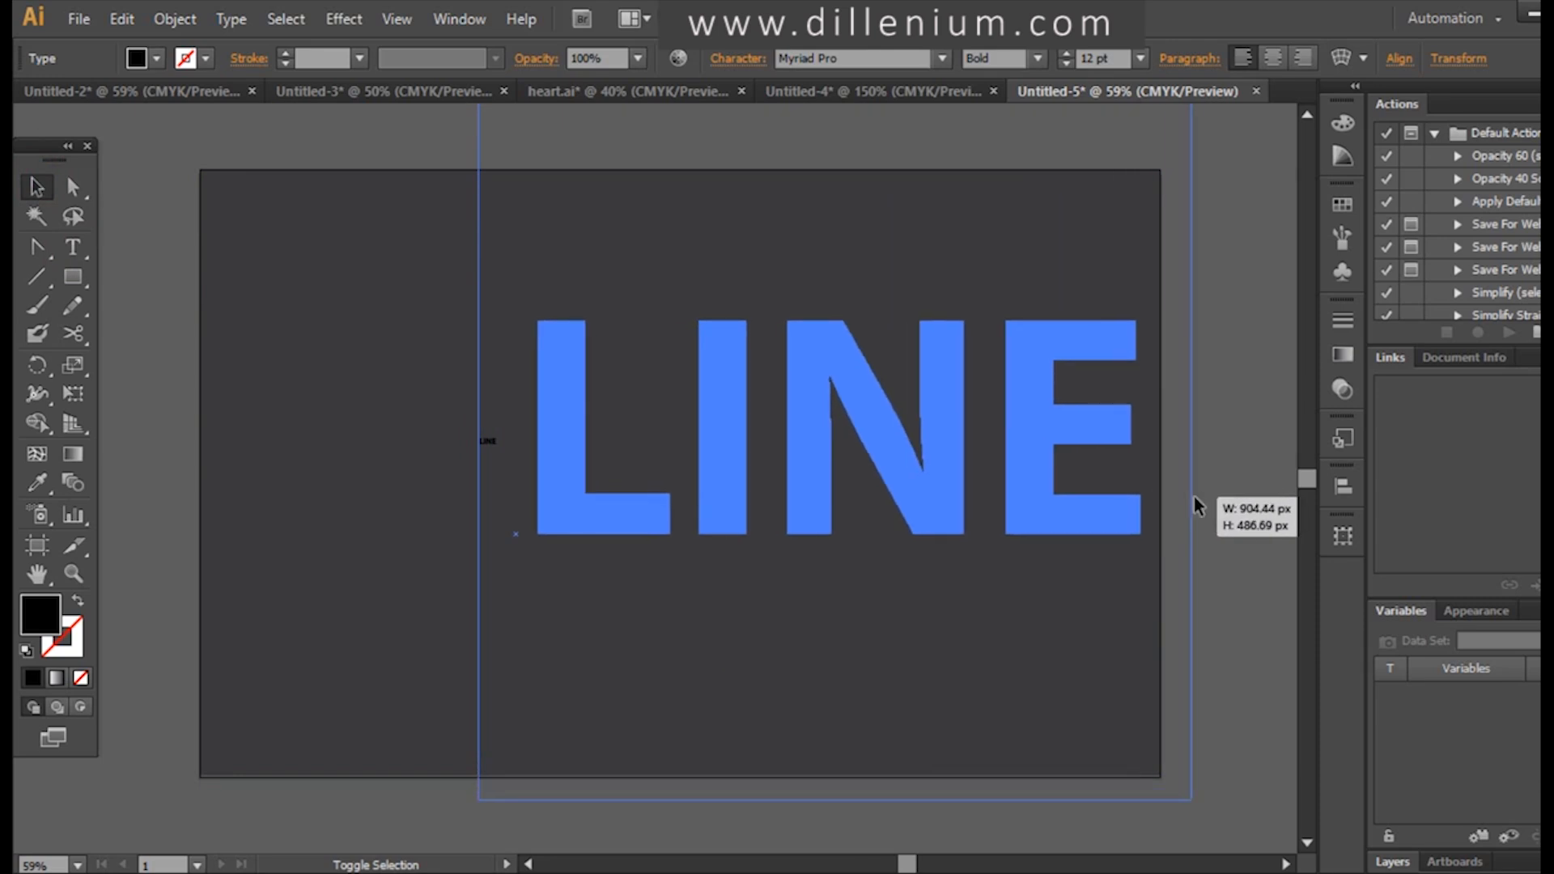
pyautogui.click(72, 247)
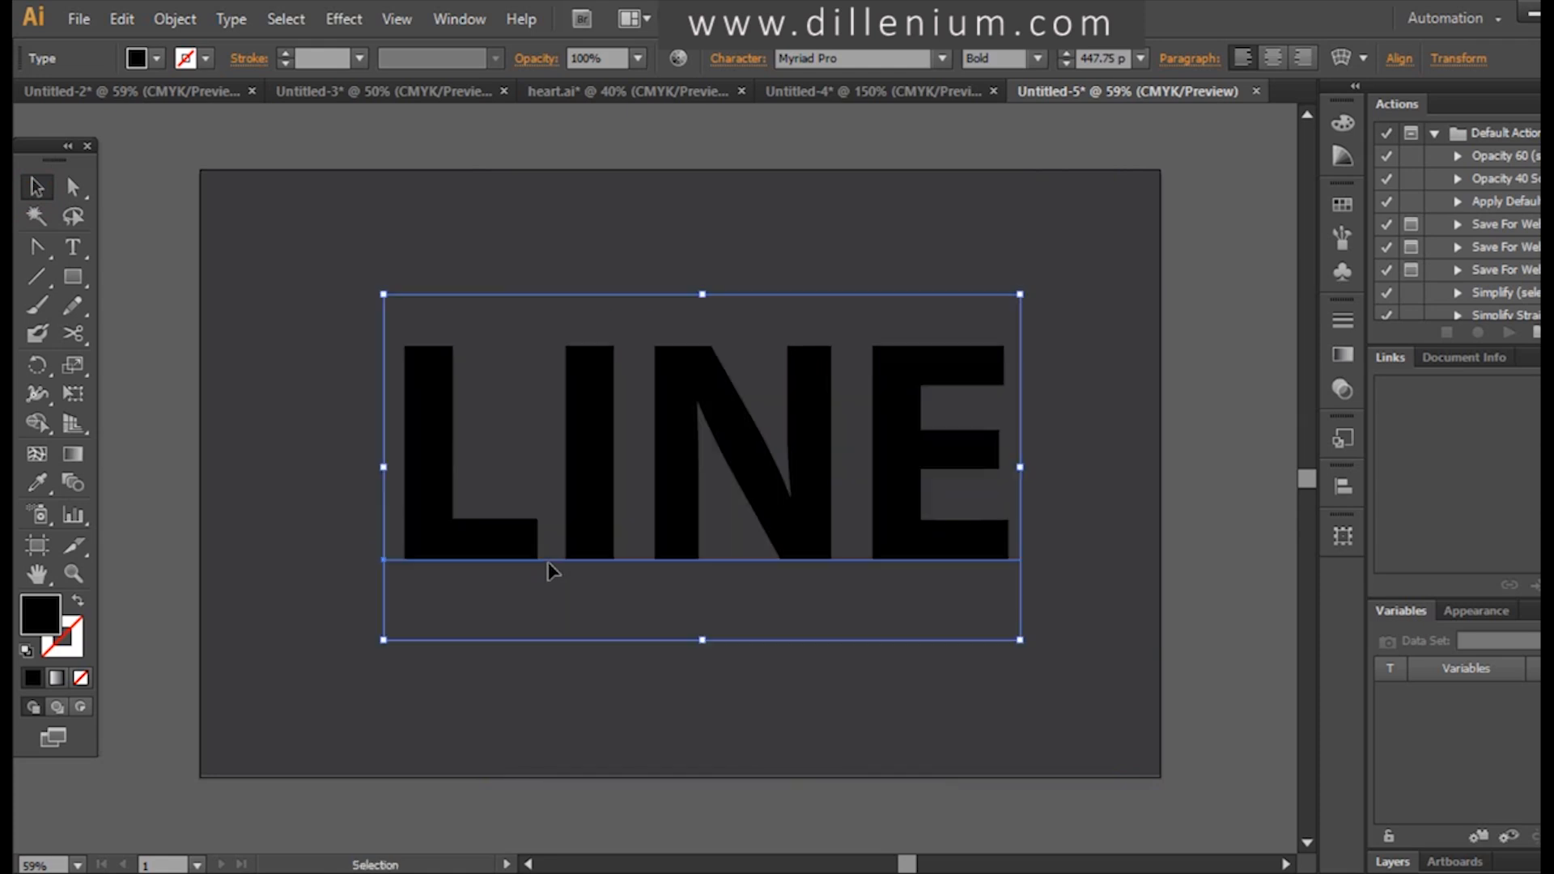
# - Make the LINE letters a white 5 pt outline with no fill
pyautogui.click(158, 57)
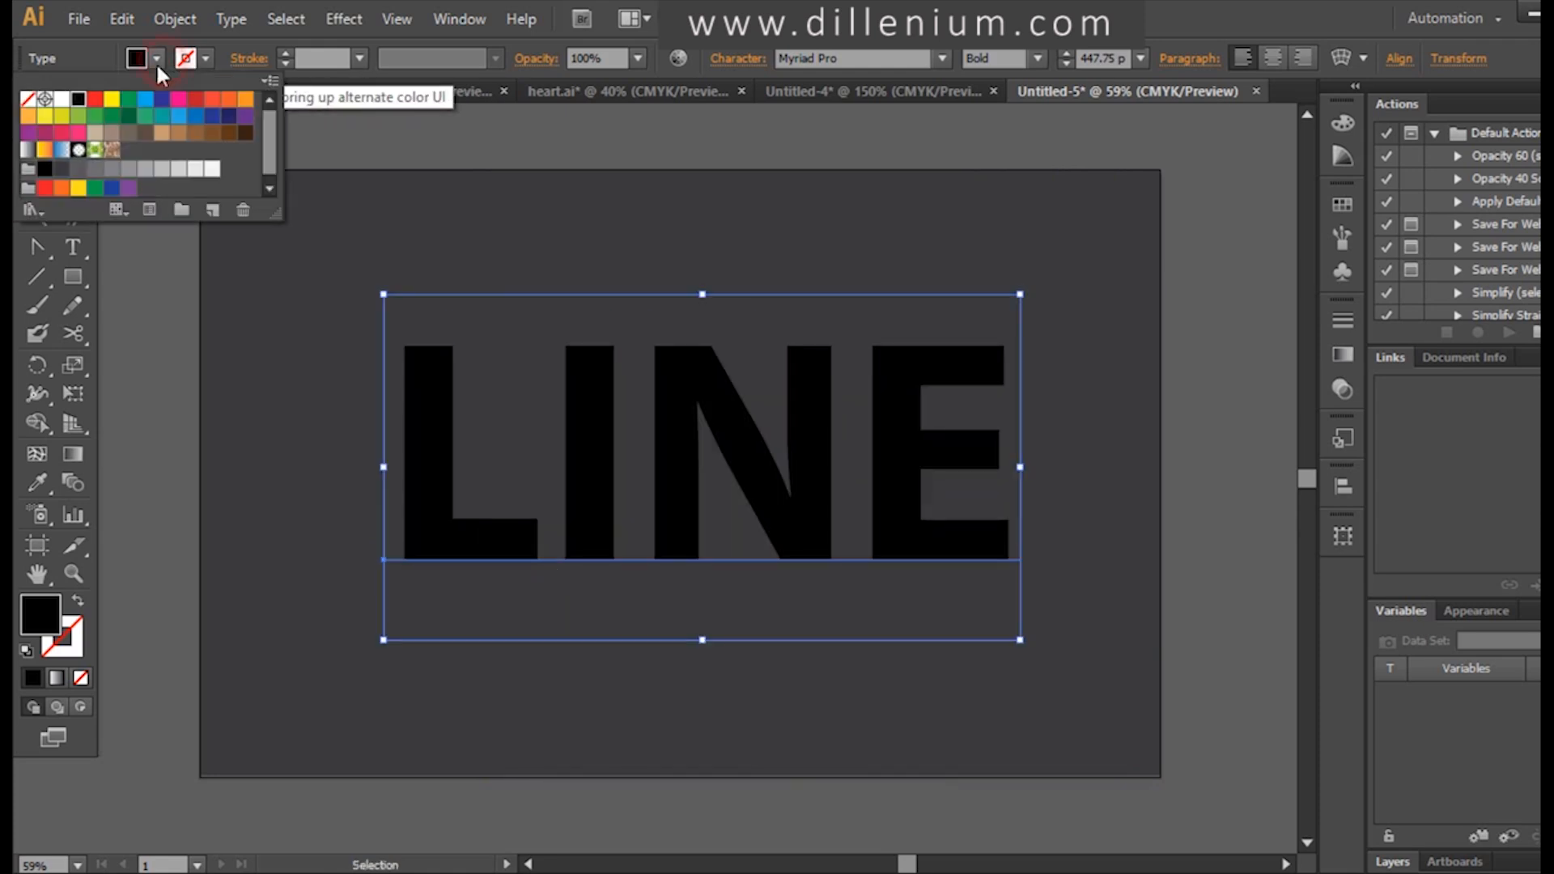
pyautogui.click(63, 99)
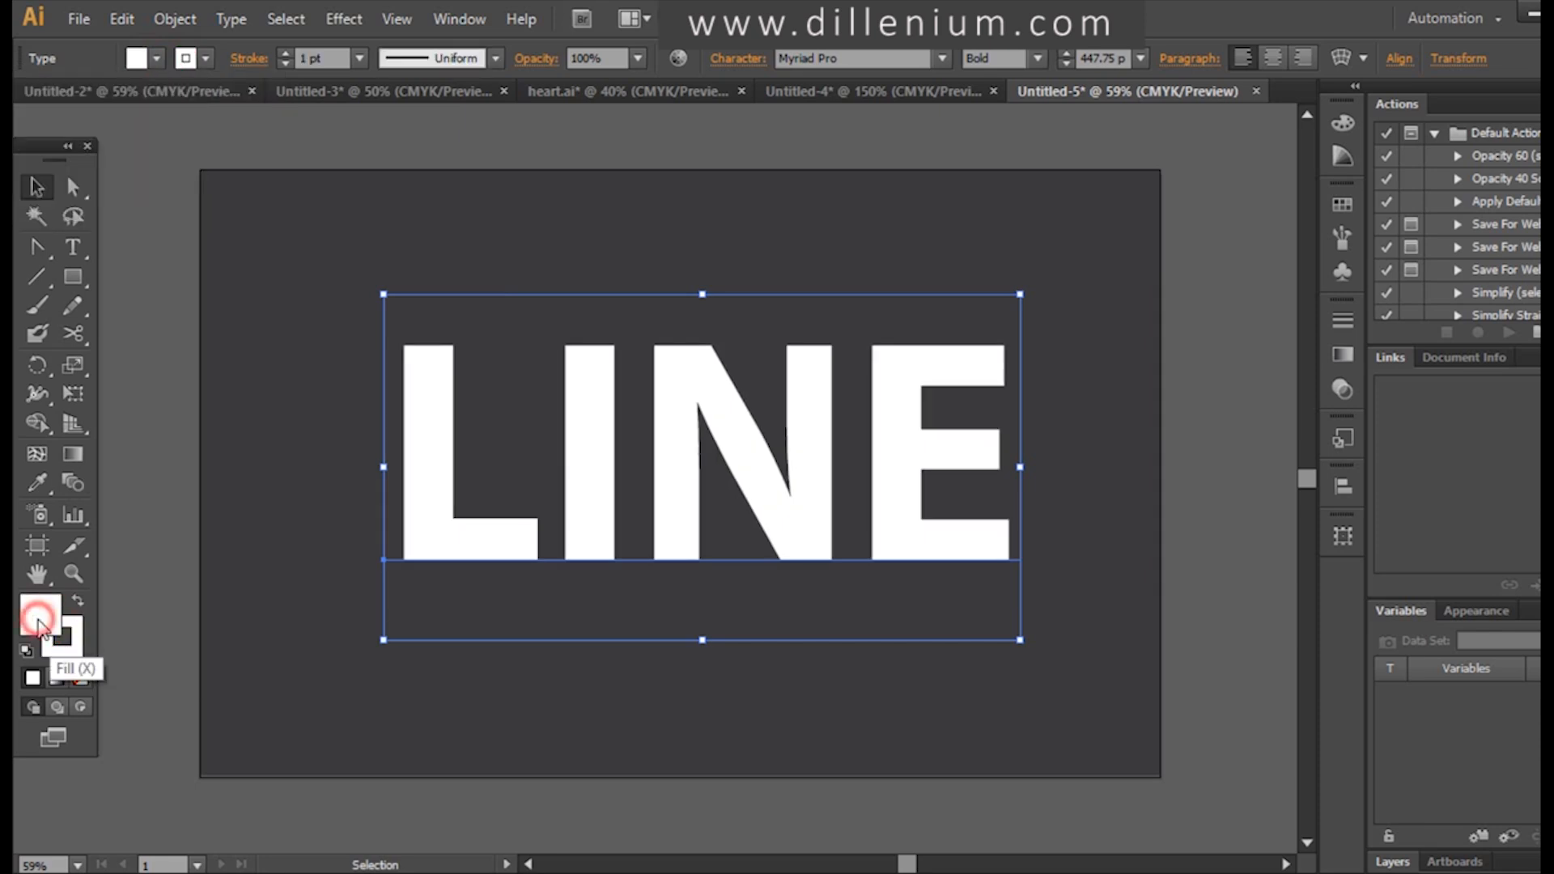
pyautogui.click(81, 678)
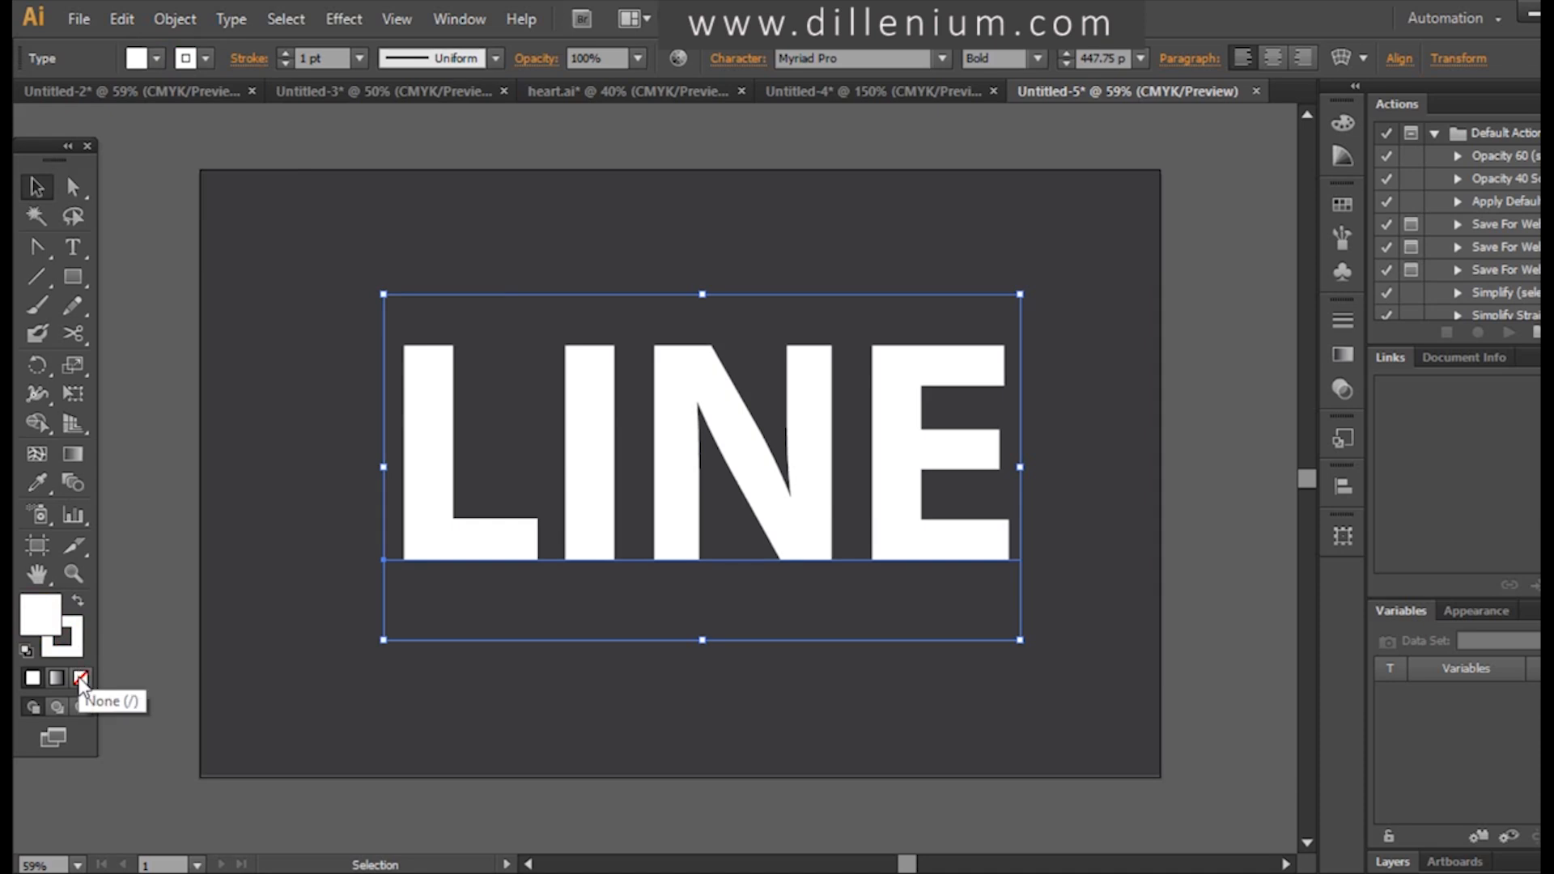
pyautogui.click(81, 679)
pyautogui.write('5')
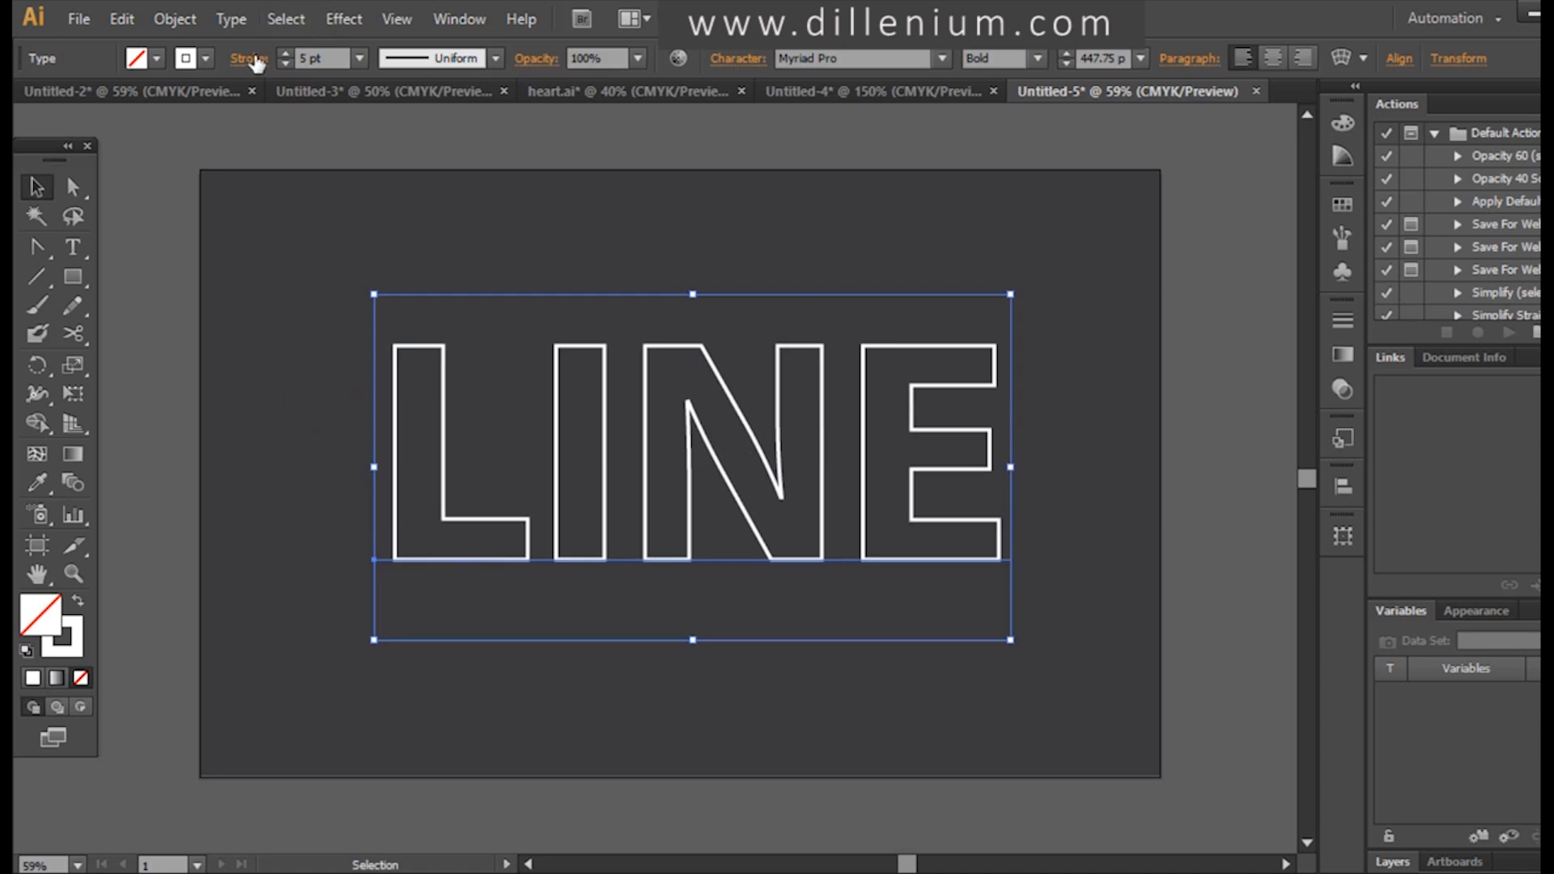
pyautogui.moveTo(249, 58)
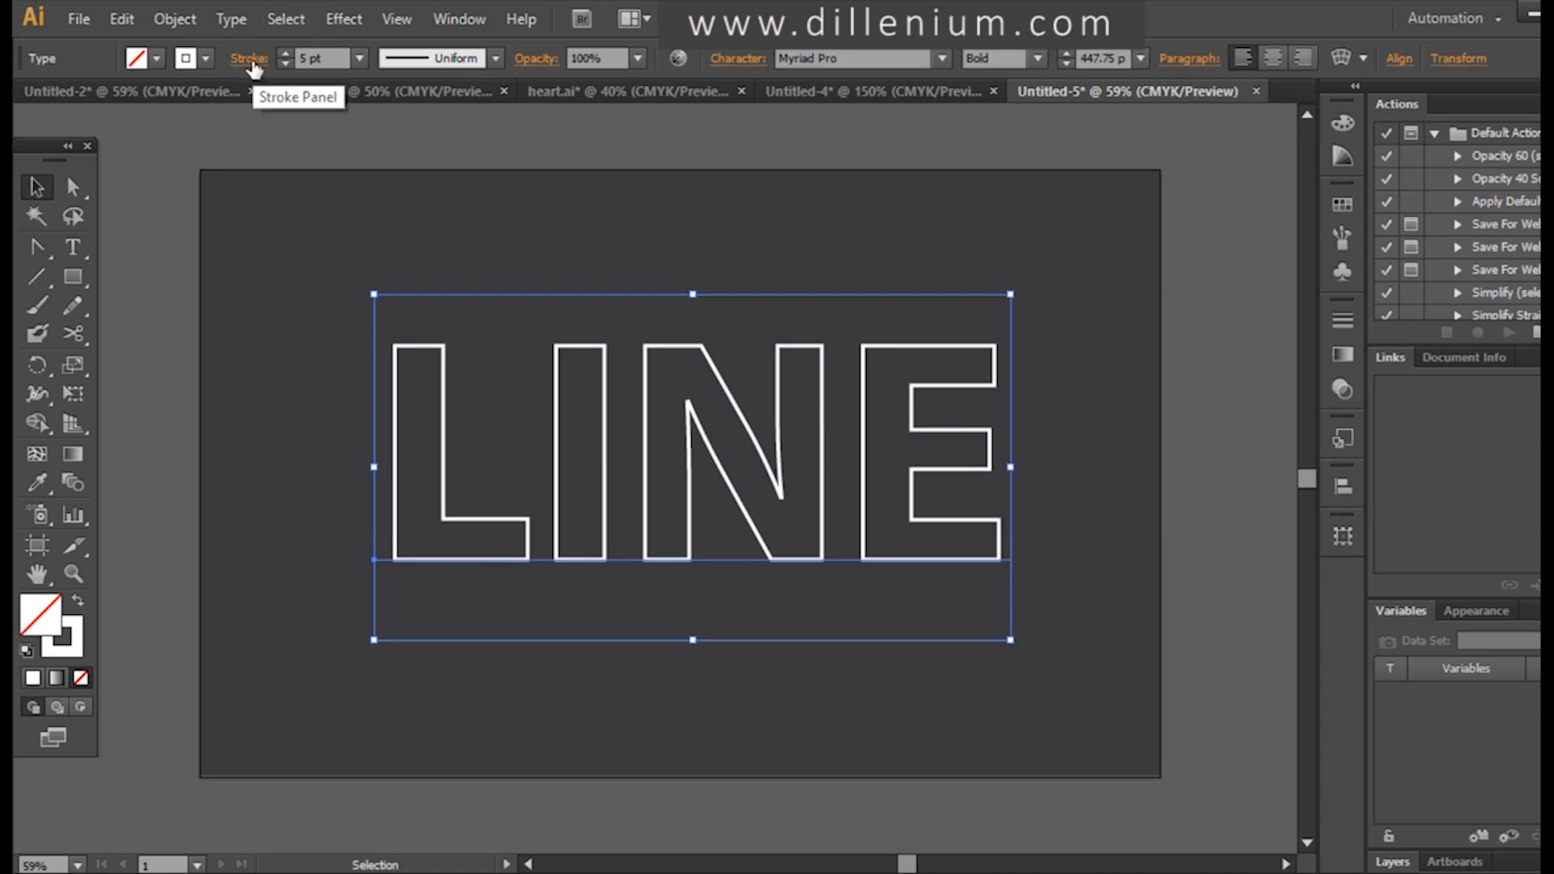
# - Give the LINE outline a 4 pt dashed stroke with 4 pt dashes and 0 pt gap
pyautogui.click(248, 58)
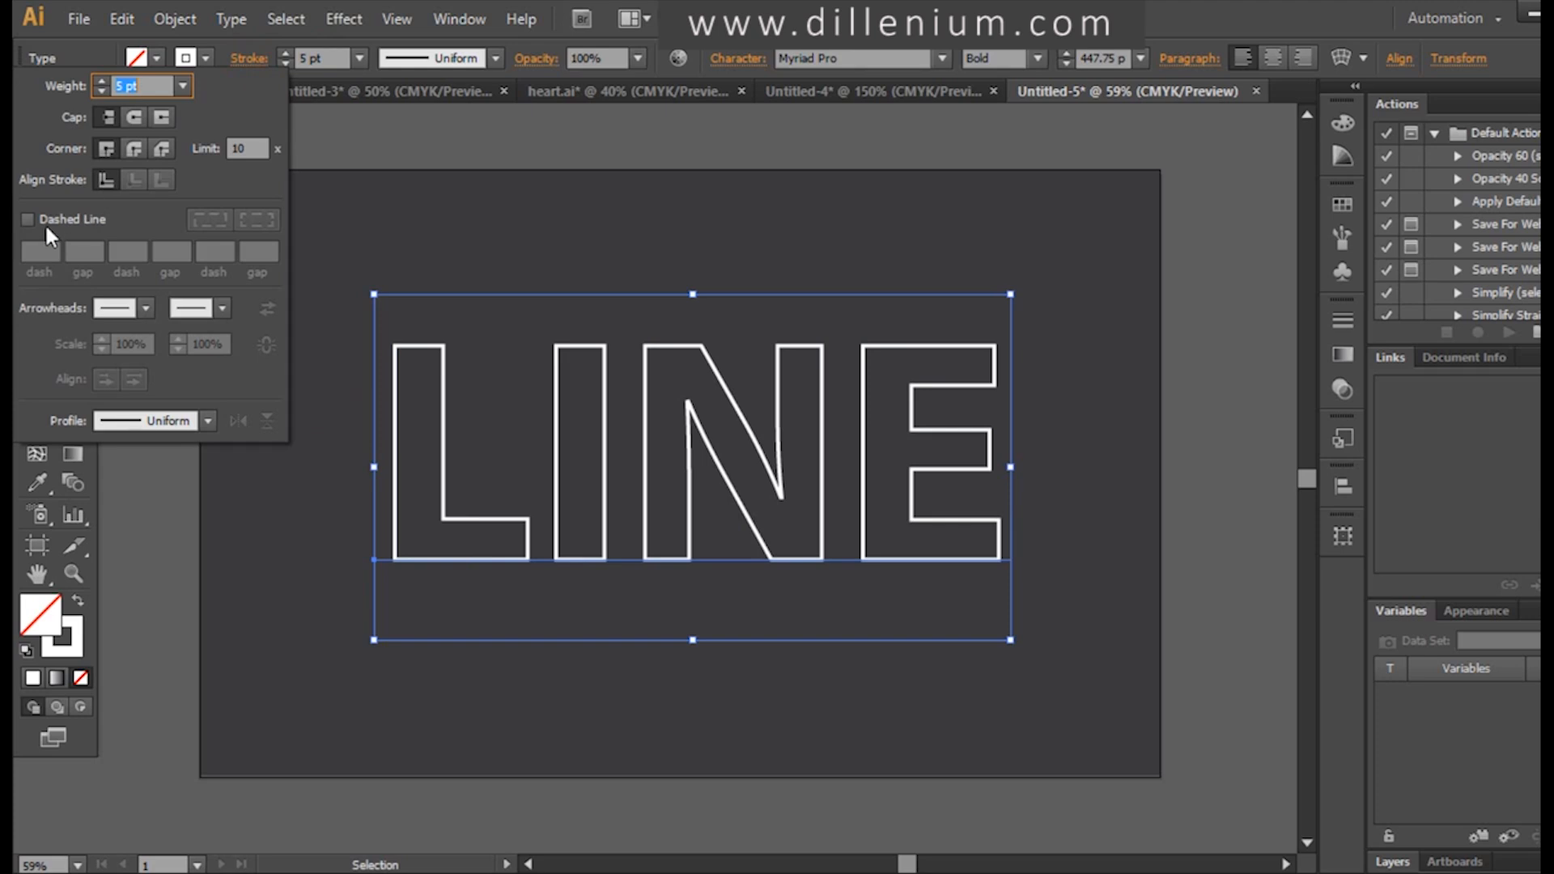
pyautogui.moveTo(30, 229)
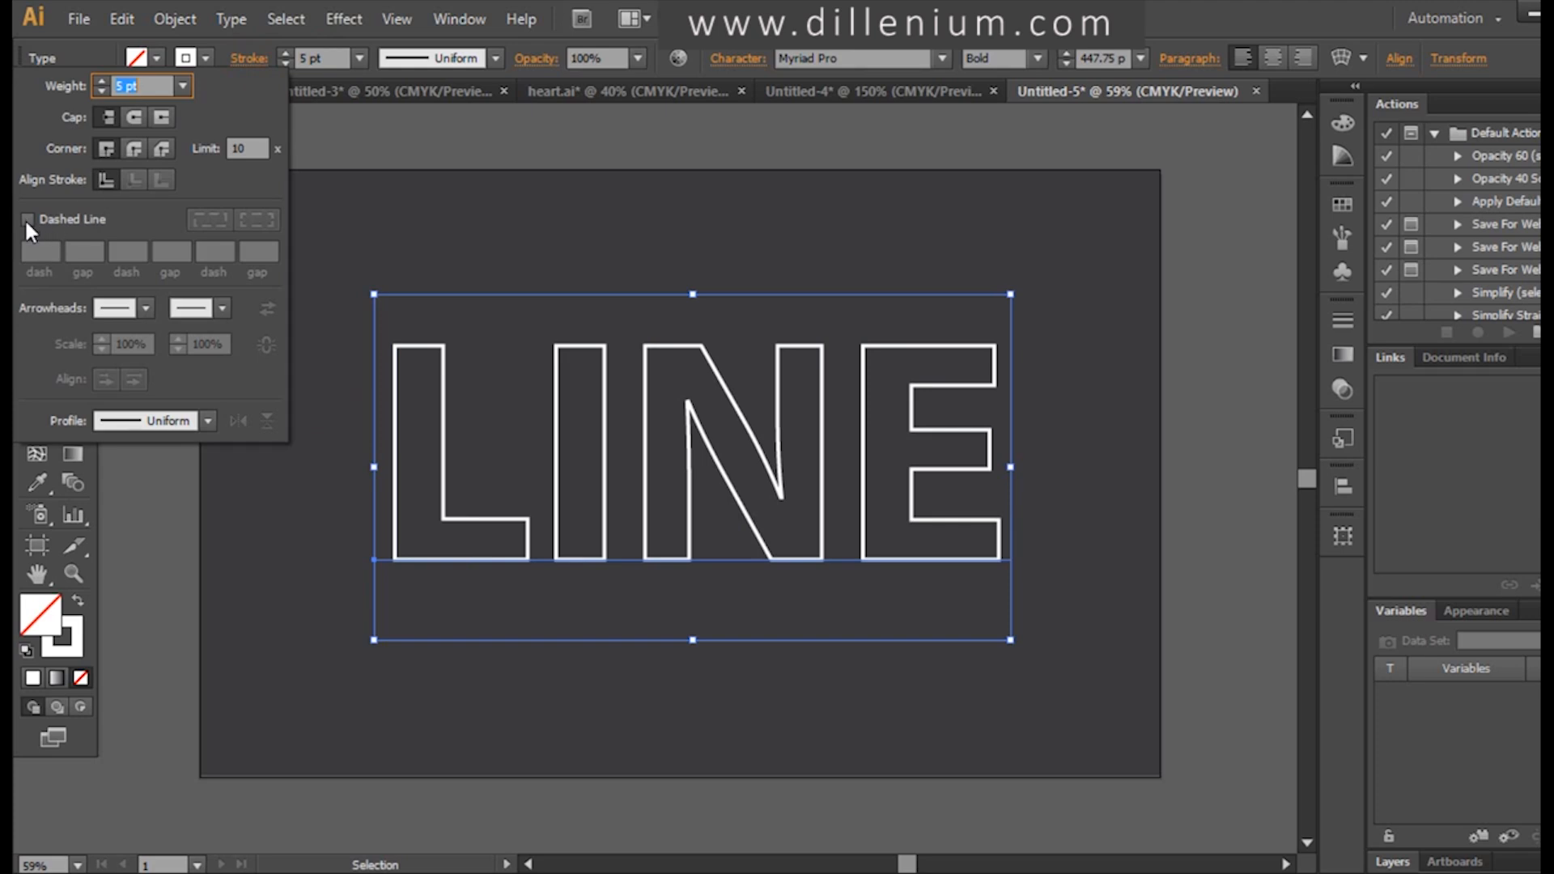
pyautogui.click(28, 220)
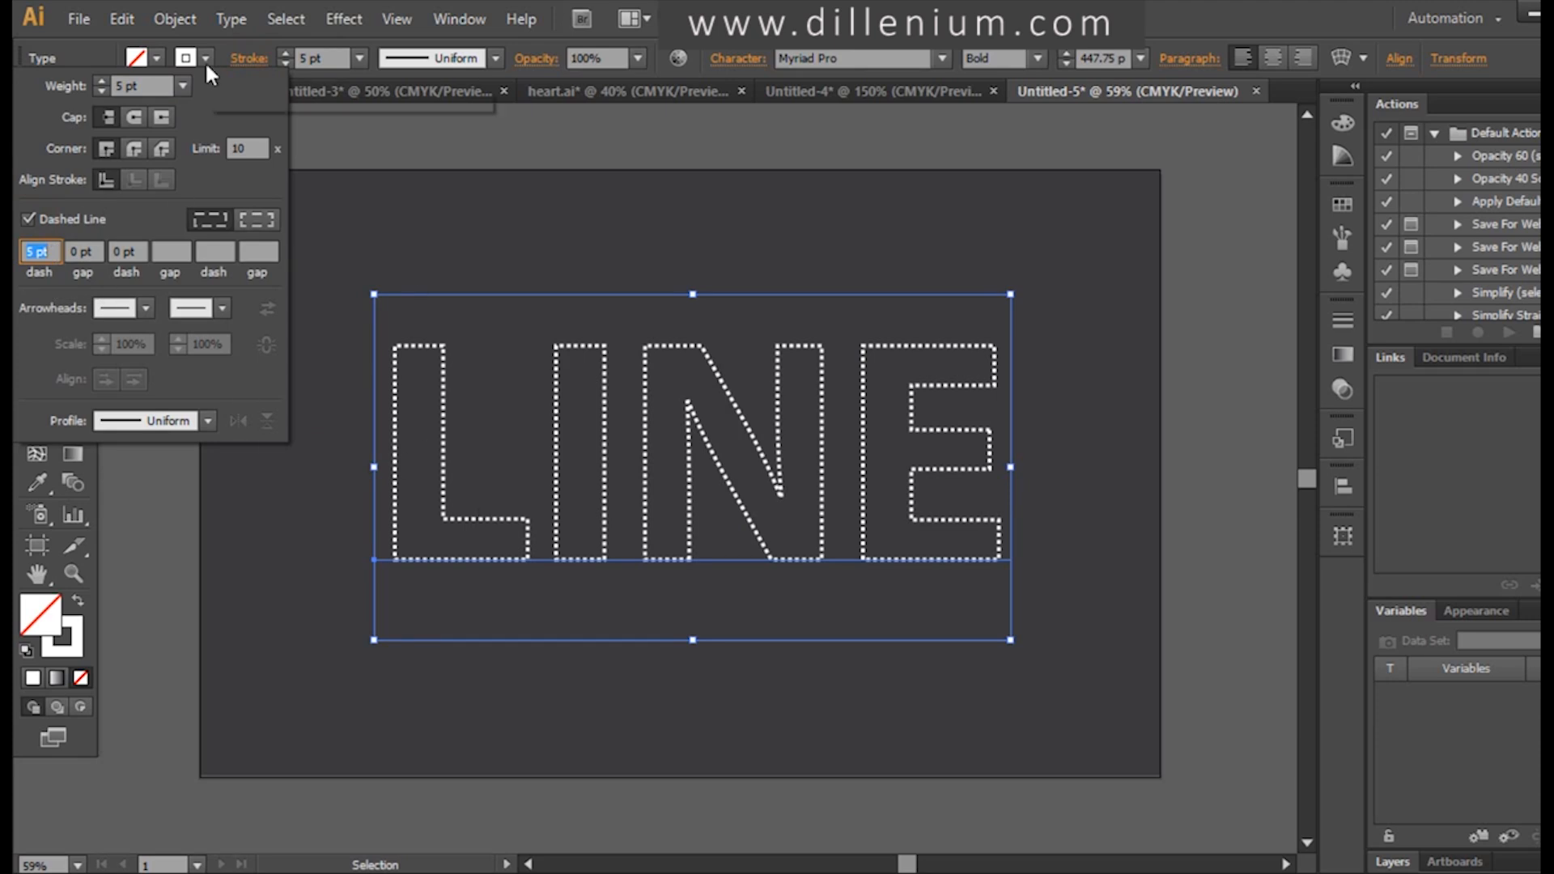
pyautogui.click(144, 87)
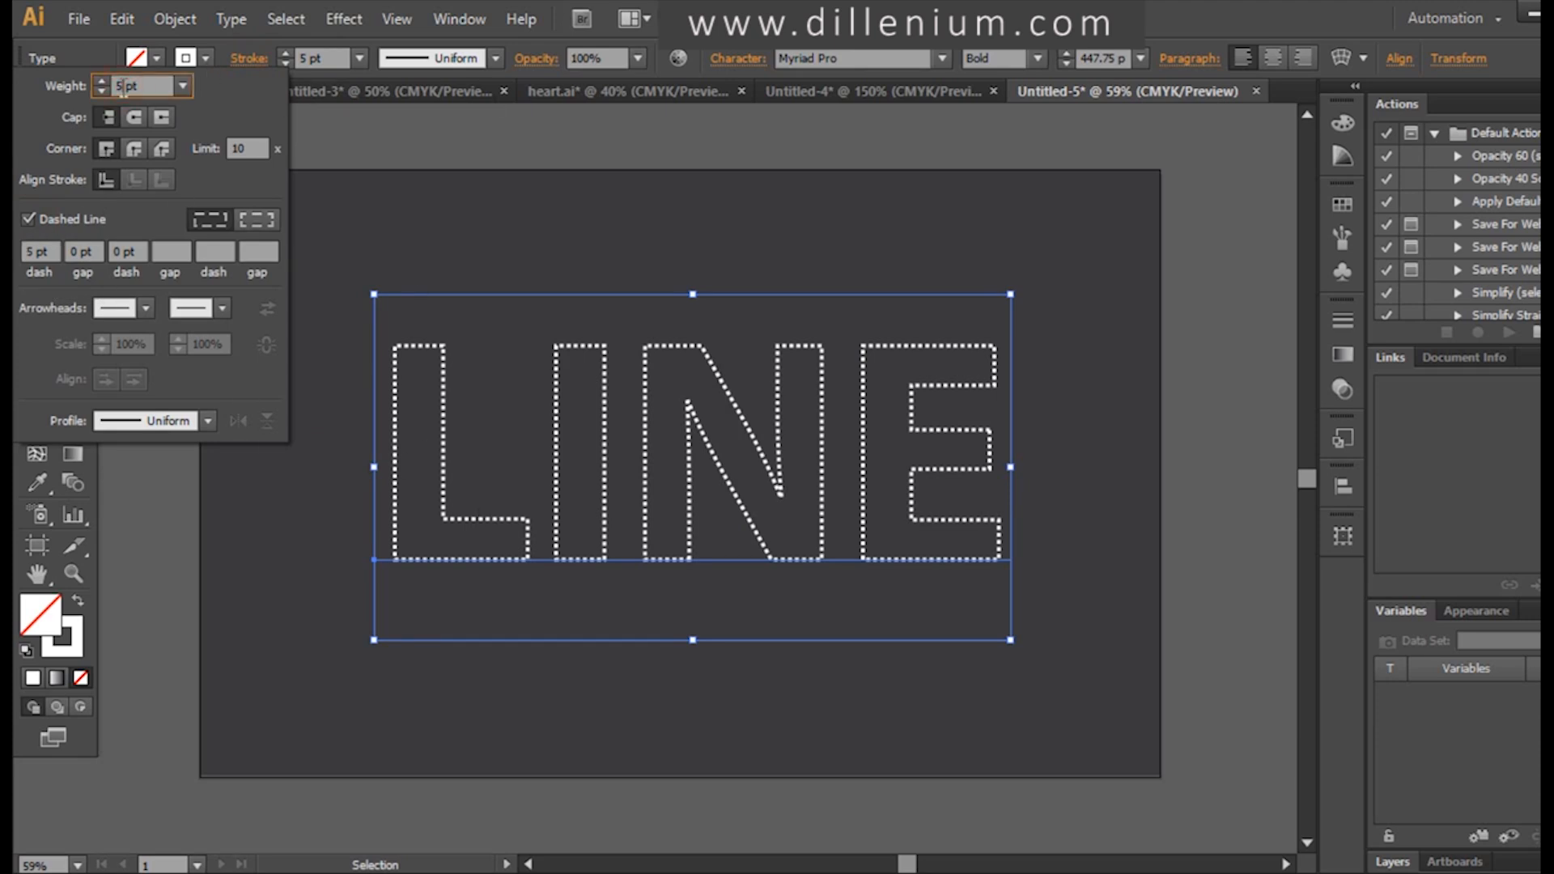
pyautogui.write('11 pt')
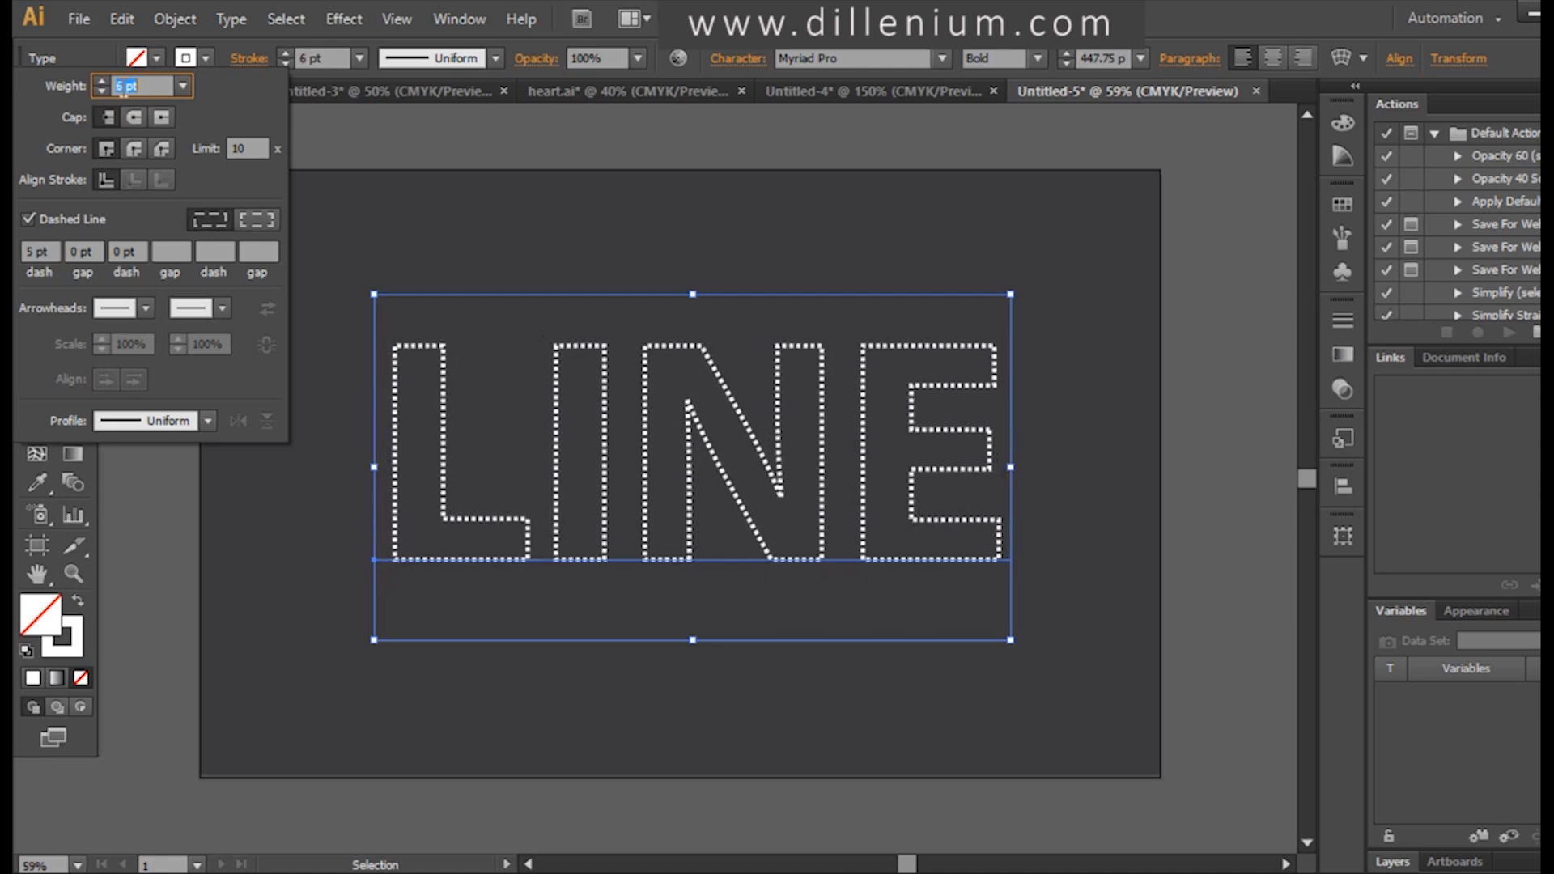
pyautogui.write('4 pt')
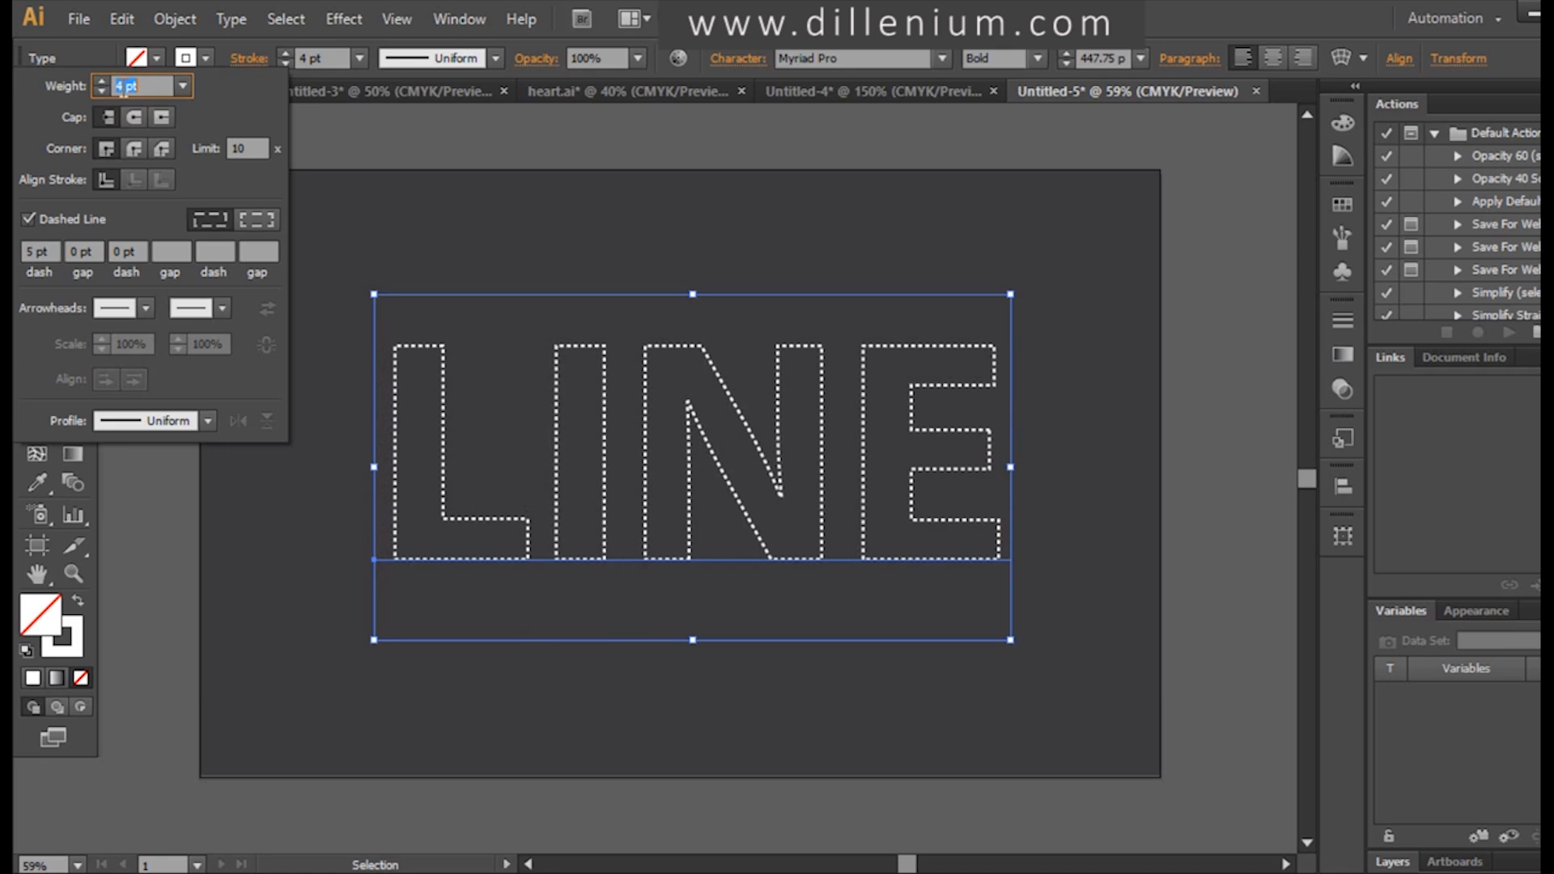
pyautogui.moveTo(38, 251)
pyautogui.write('20')
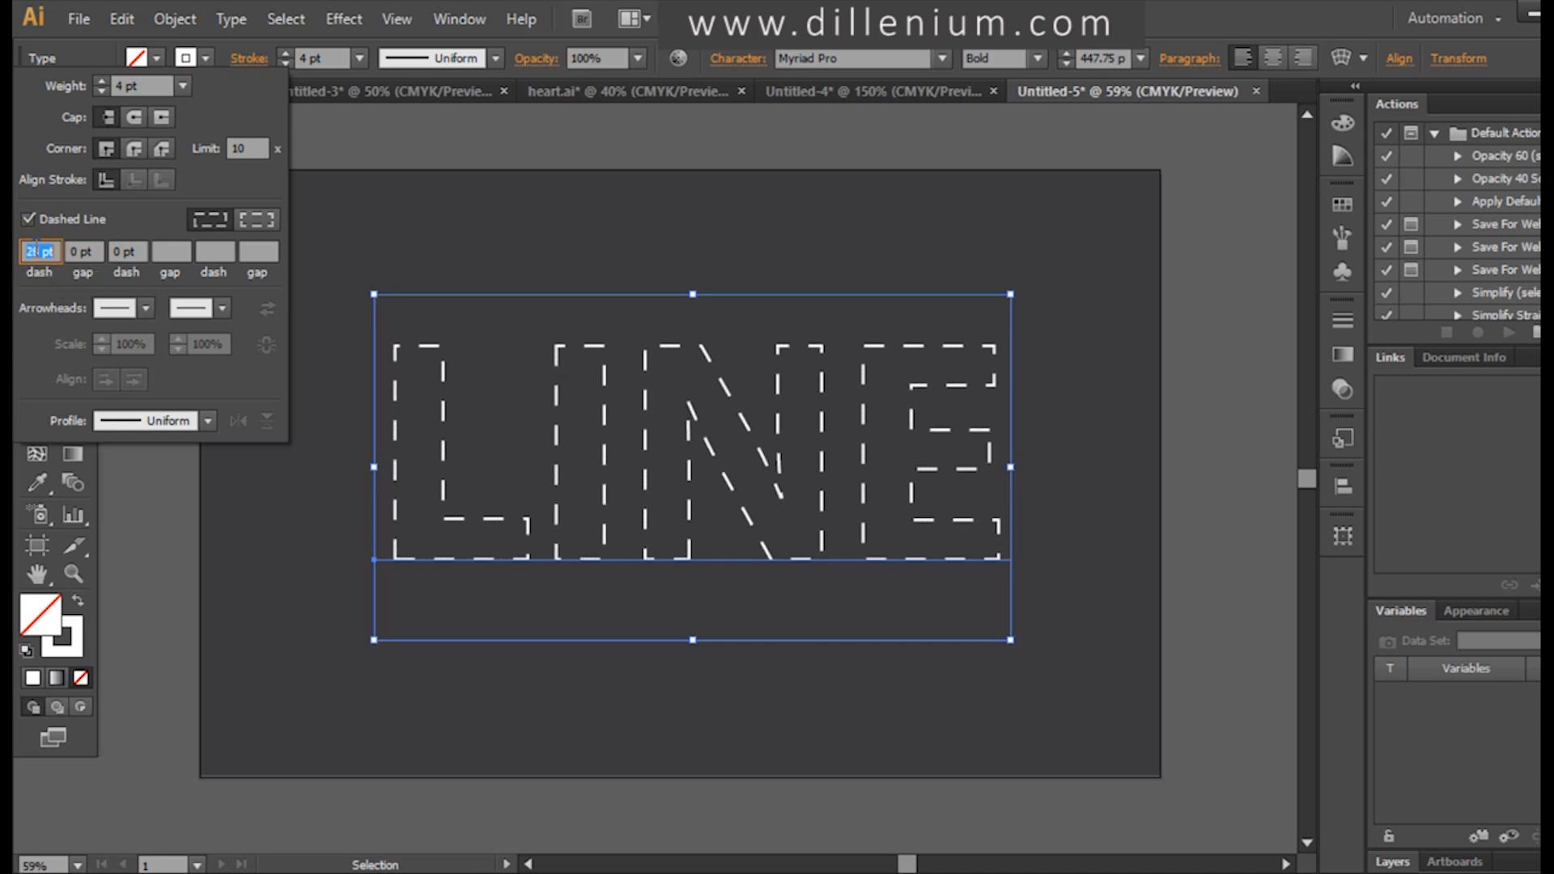
pyautogui.write('5')
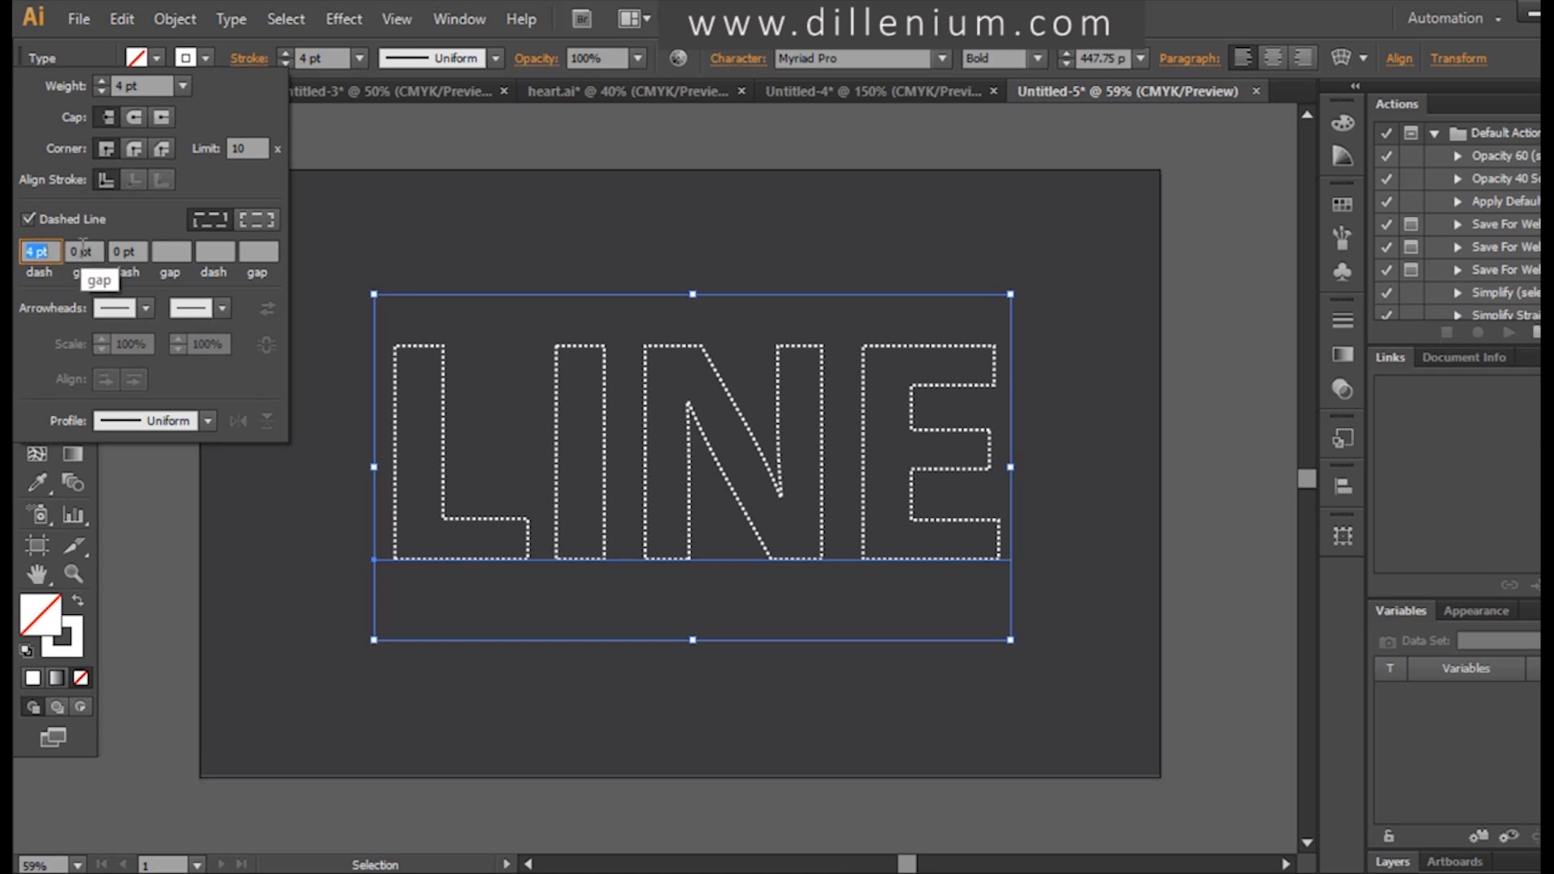
pyautogui.click(82, 251)
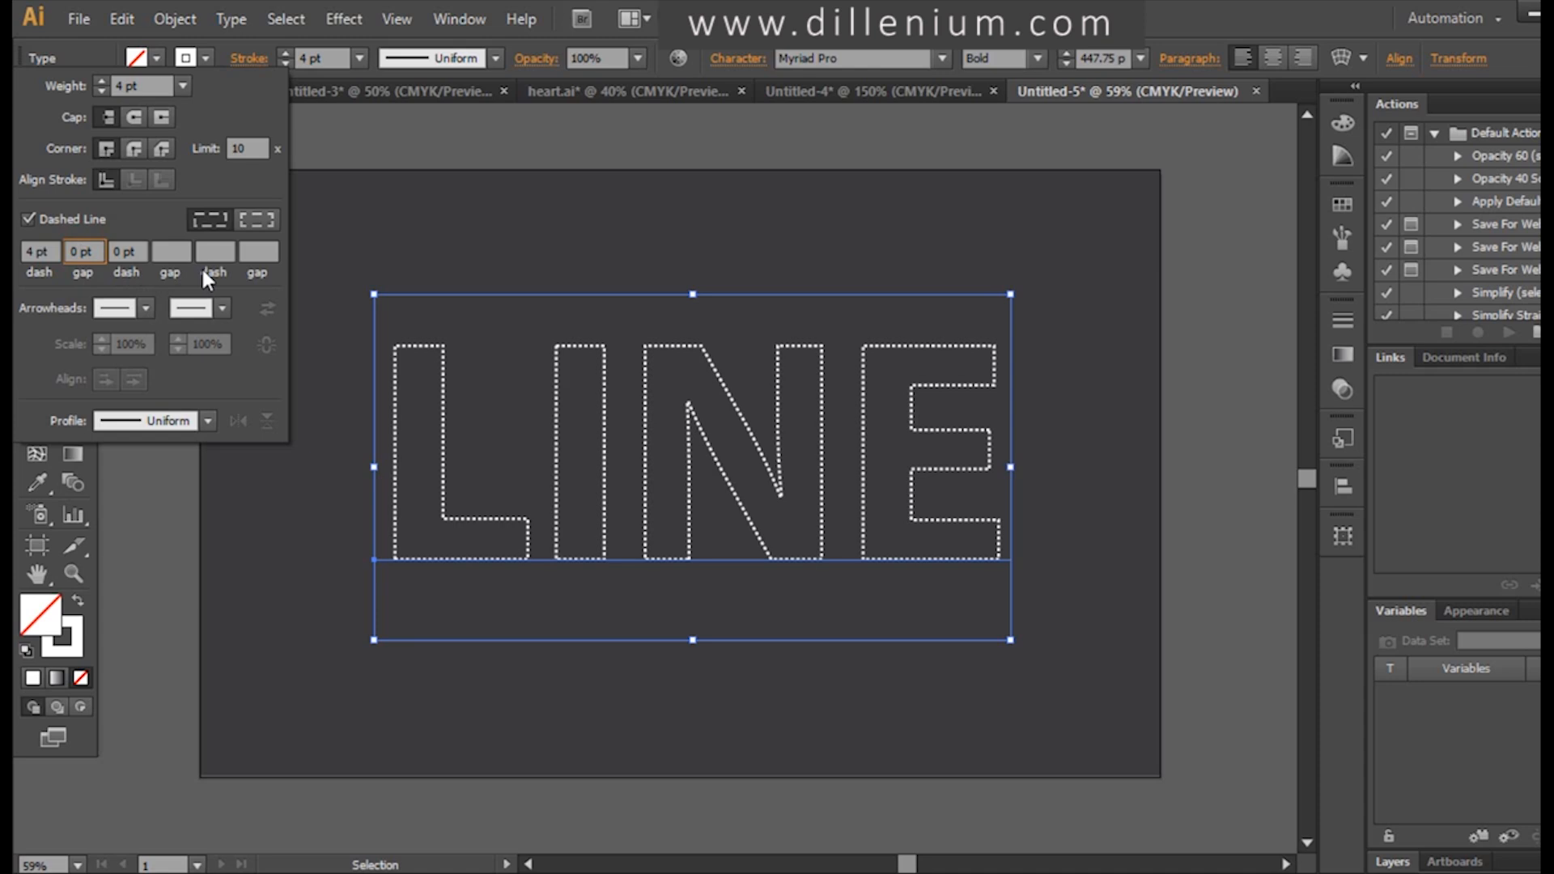
pyautogui.moveTo(191, 362)
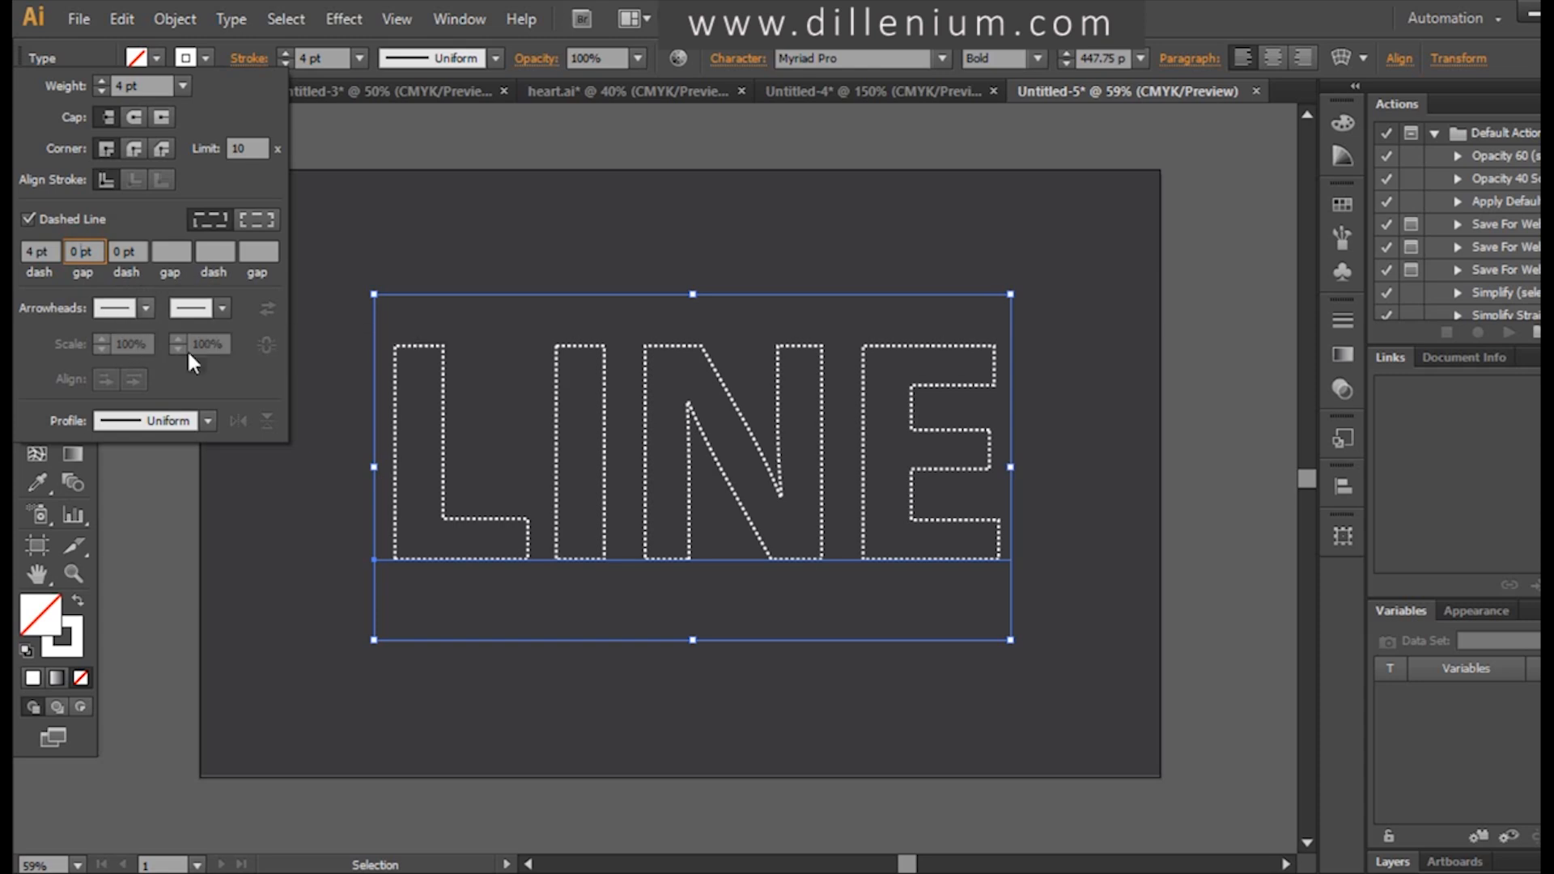
pyautogui.moveTo(474, 641)
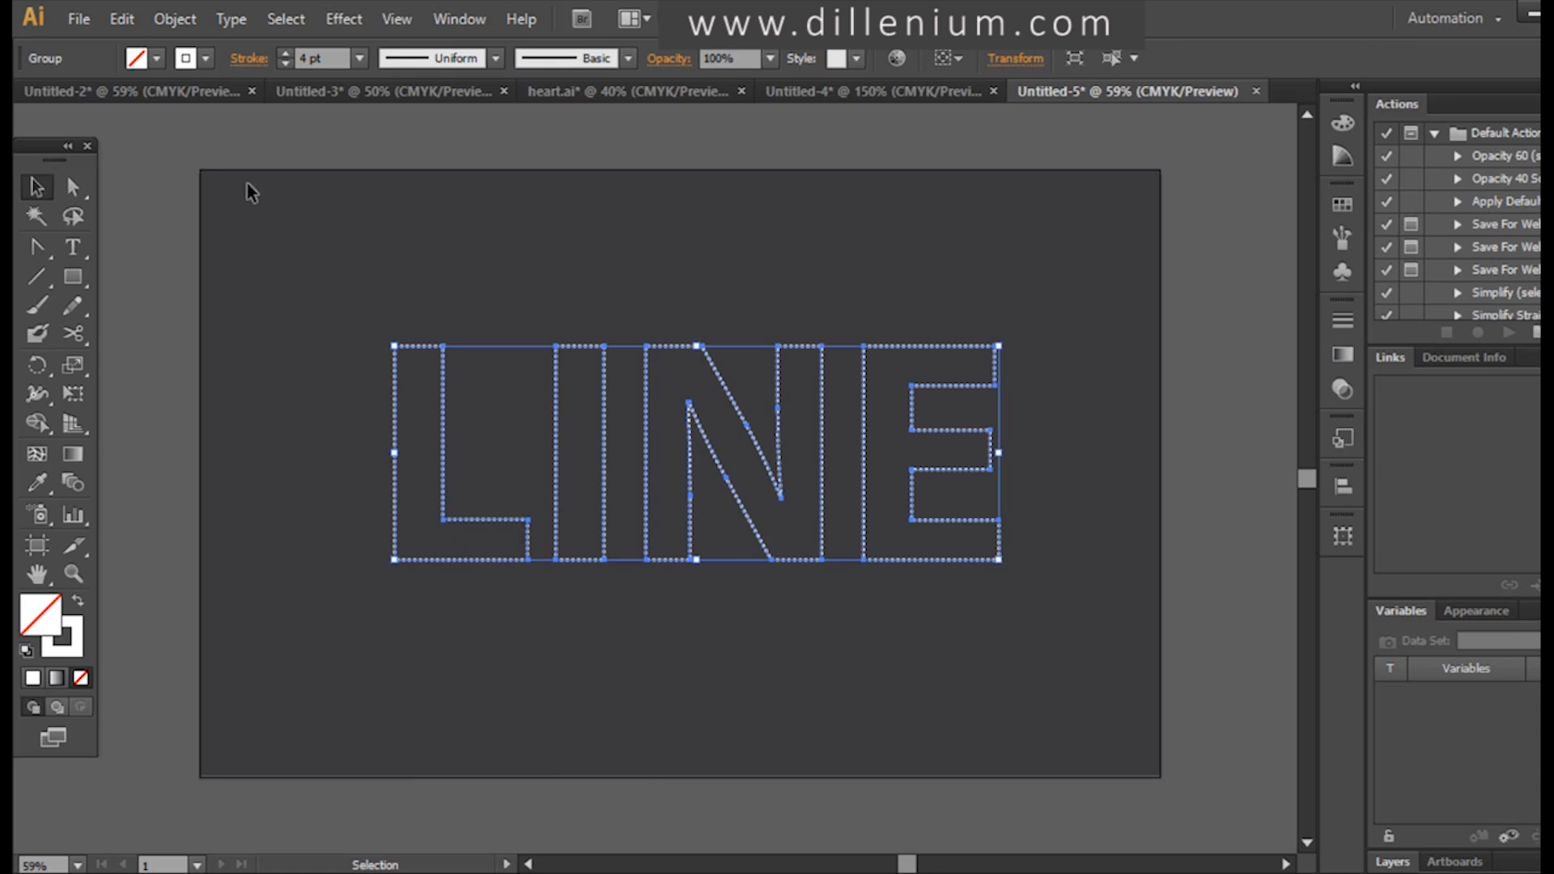
# - Apply an Offset Path of -20 px to add inset outlines inside each letter
pyautogui.click(173, 18)
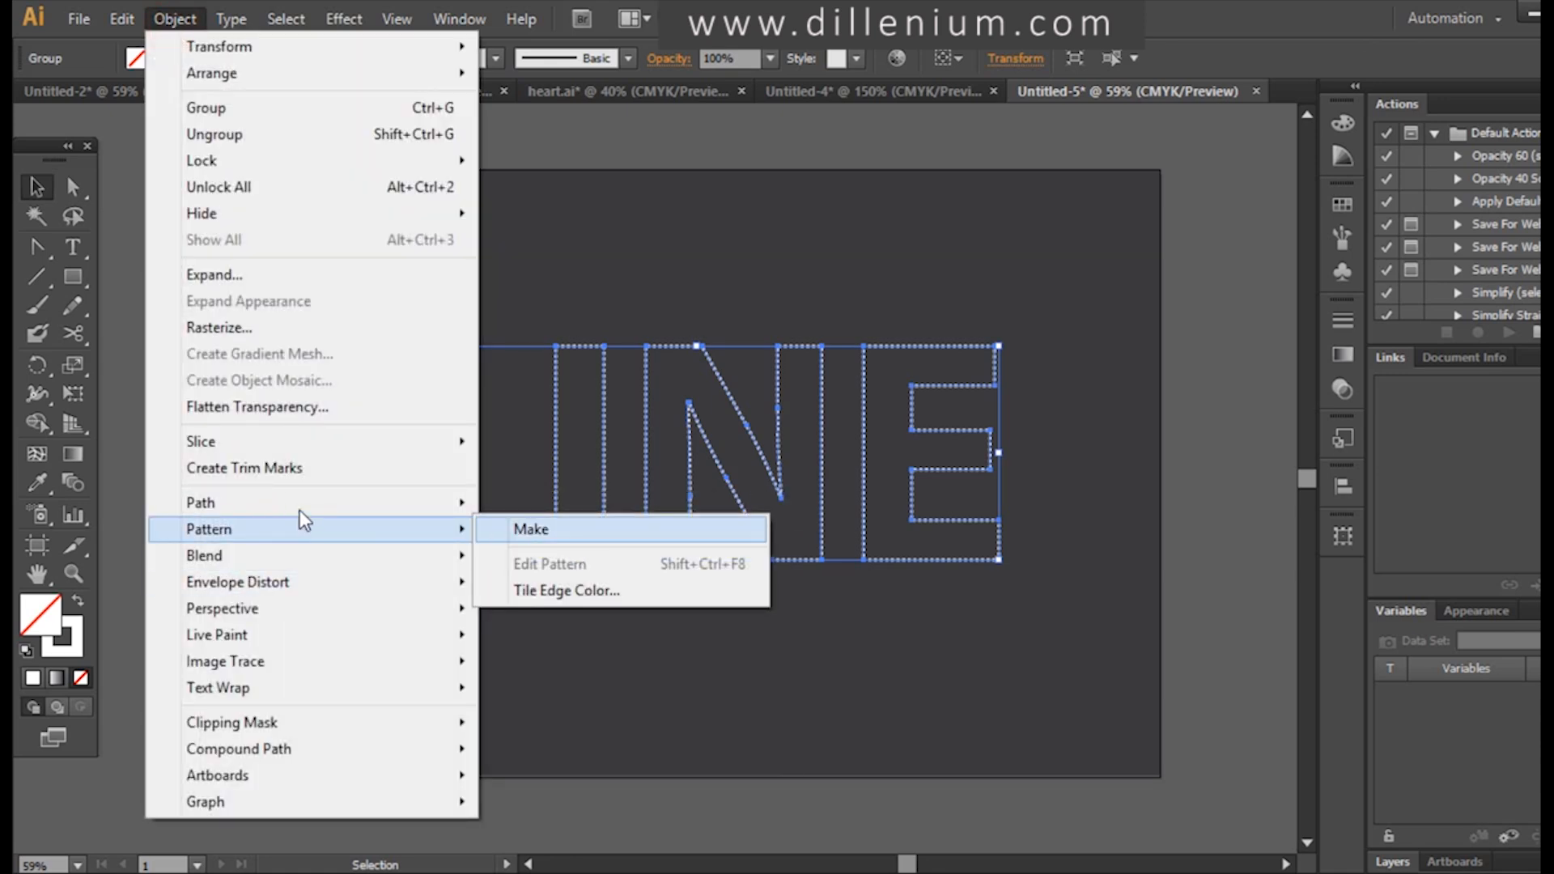
pyautogui.moveTo(208, 503)
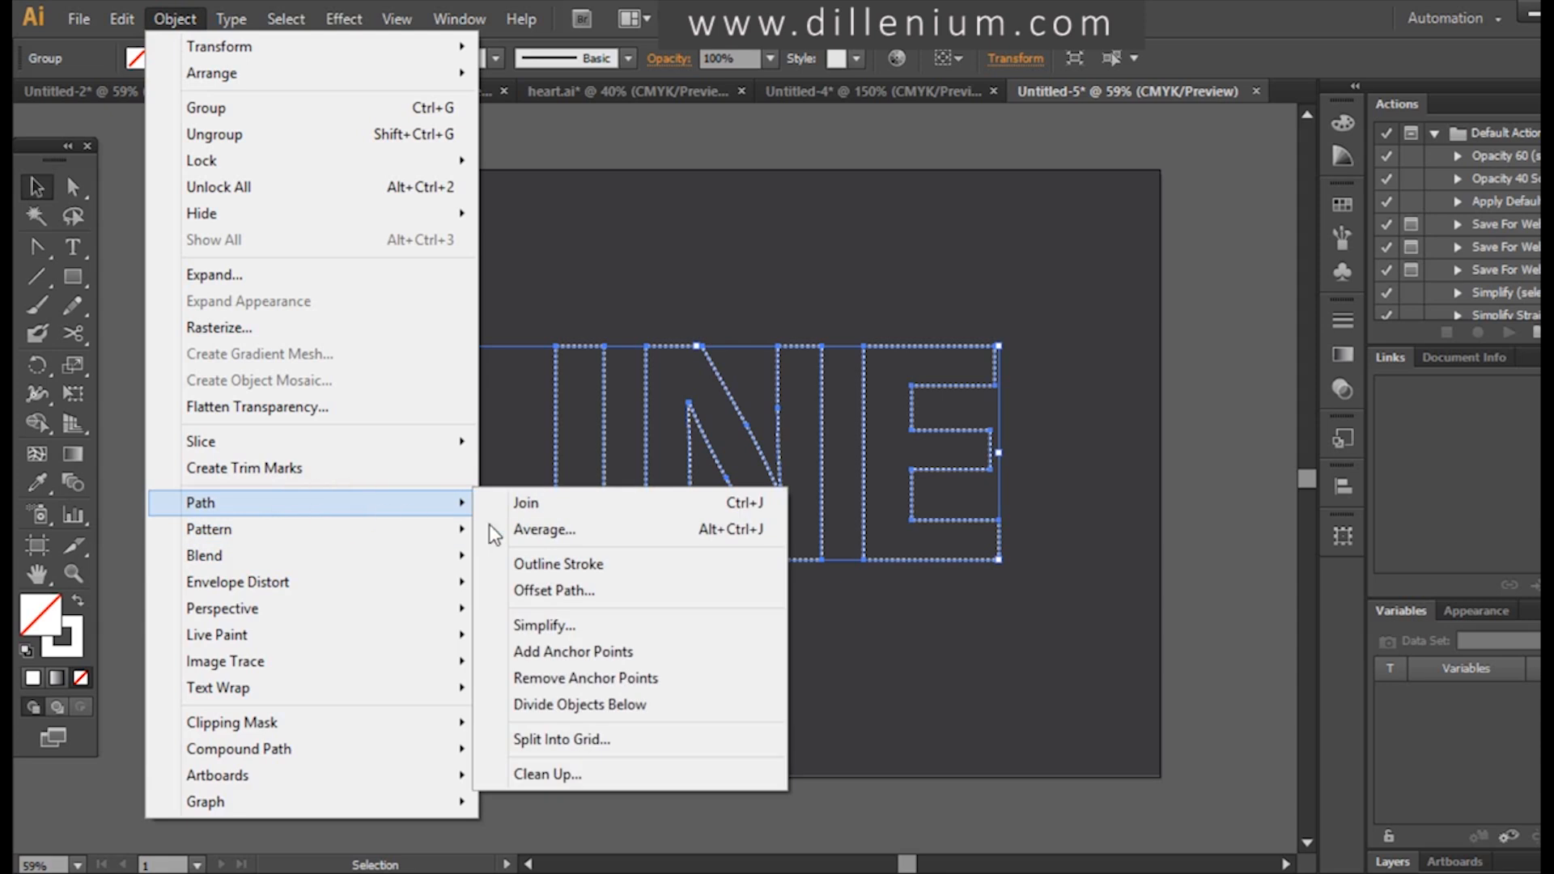
pyautogui.click(553, 590)
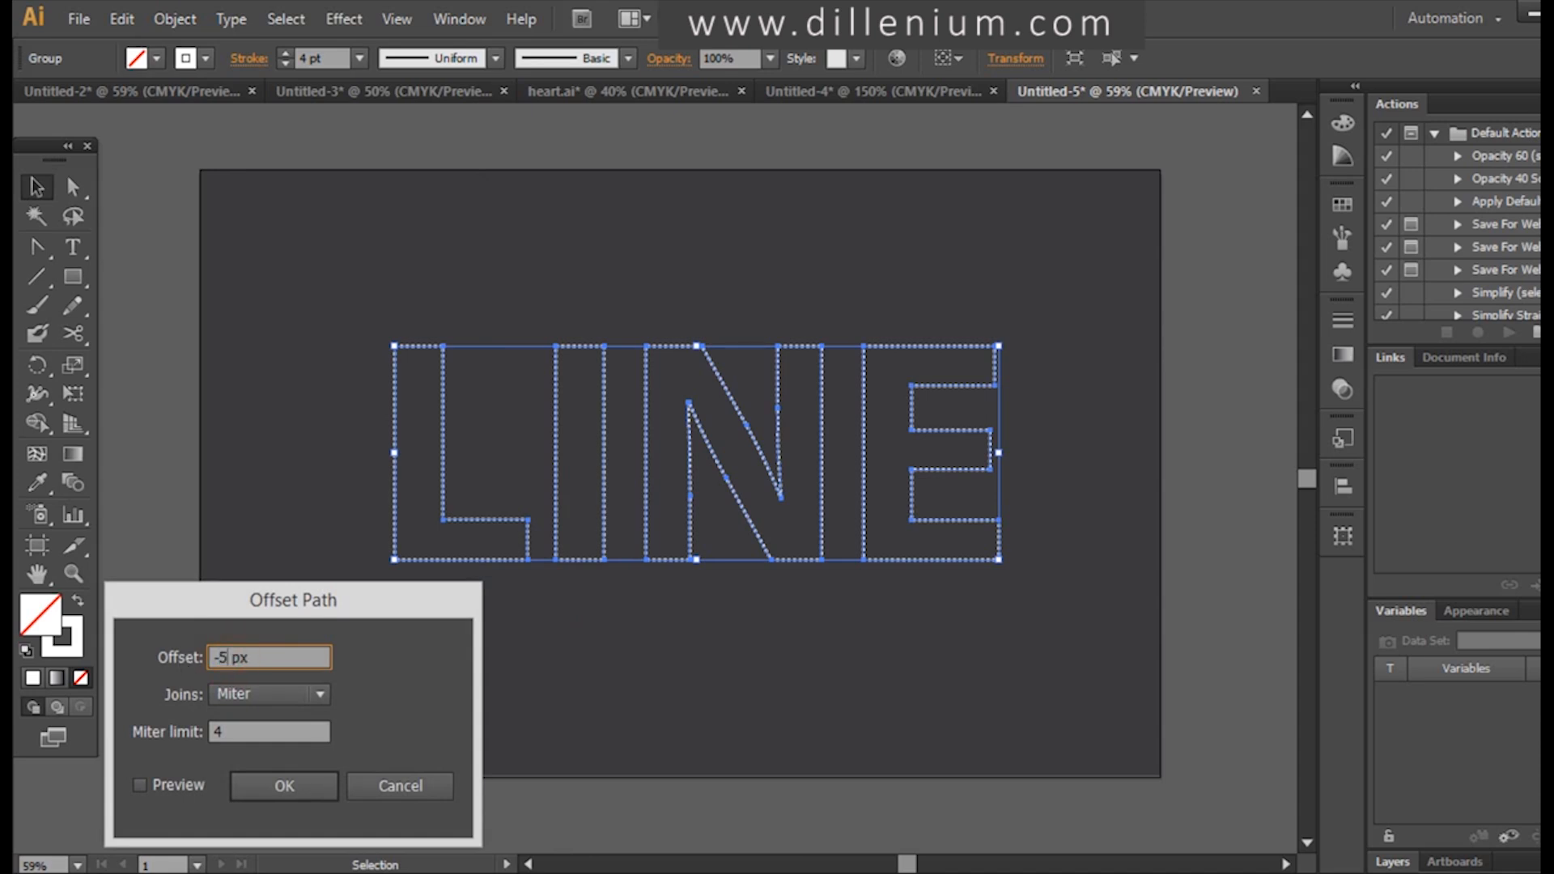
pyautogui.click(140, 785)
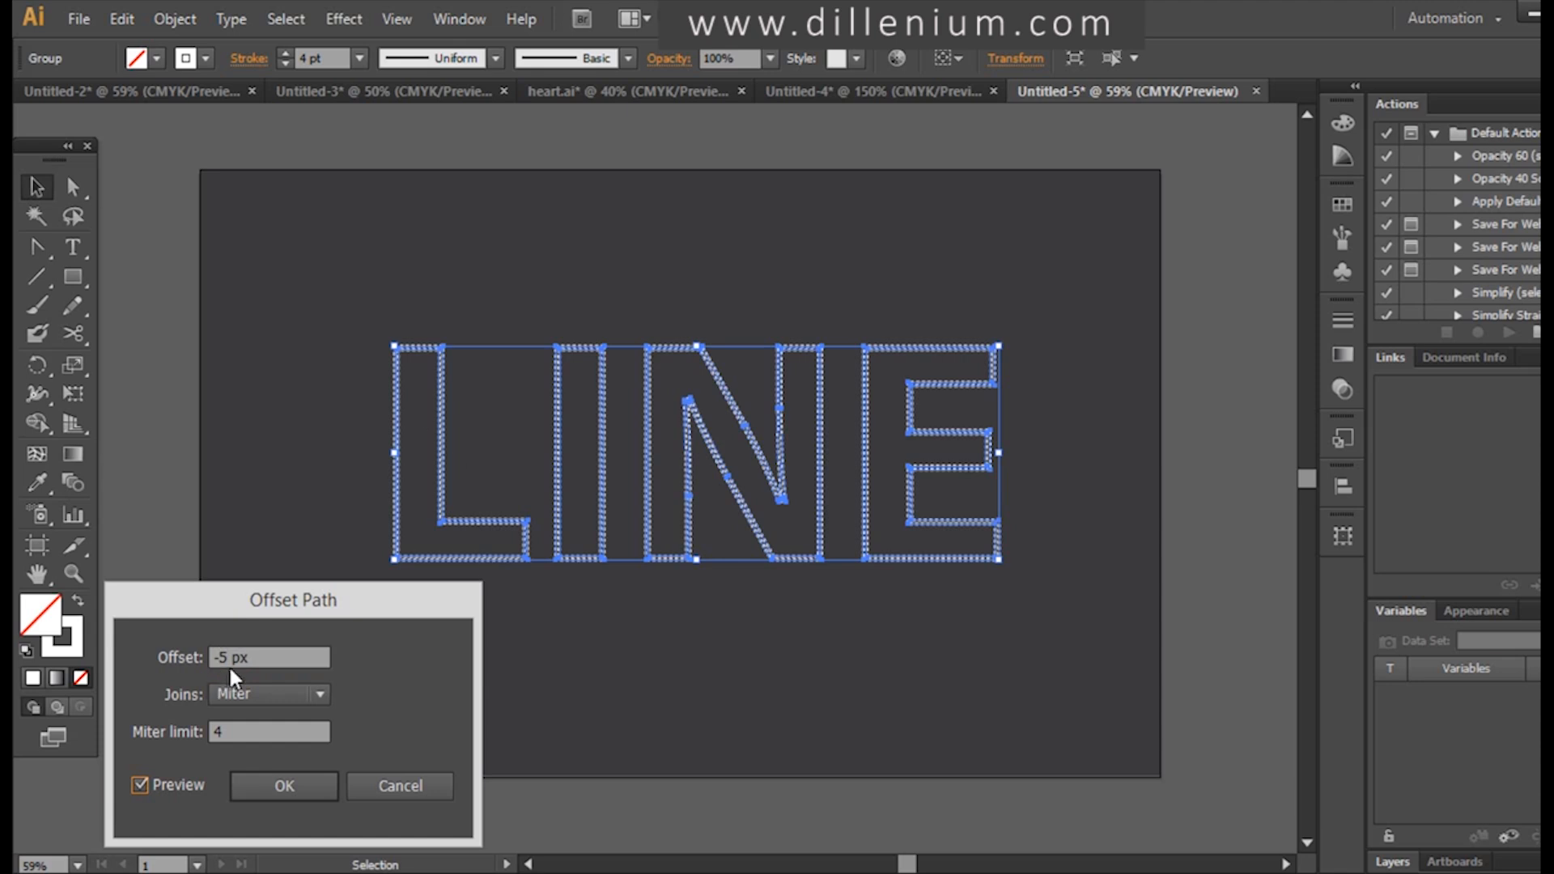
pyautogui.write('-8 px')
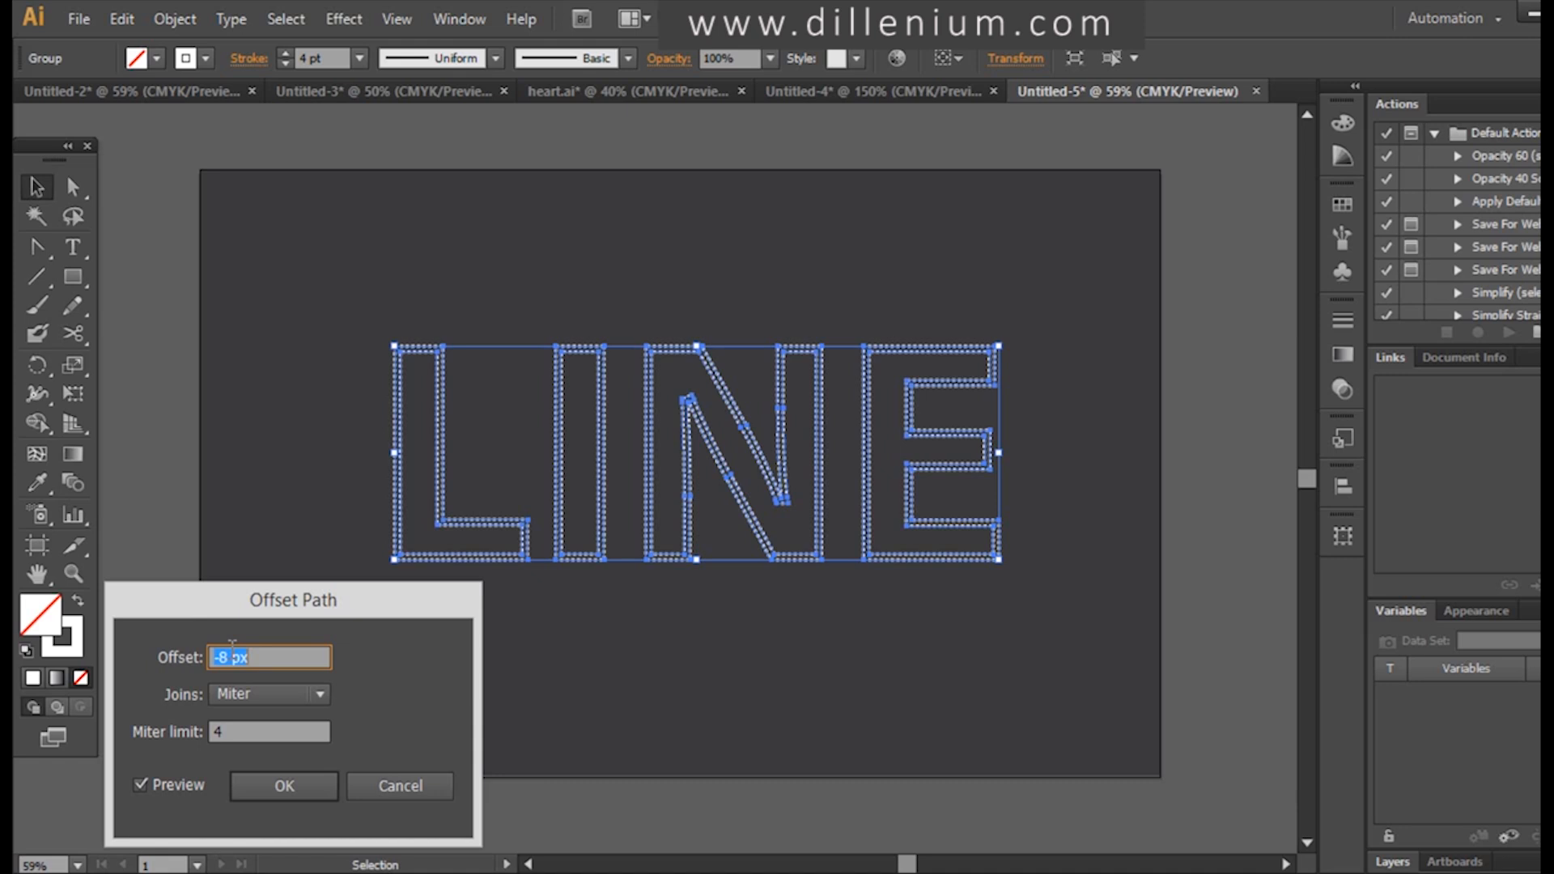
pyautogui.write('-19 px')
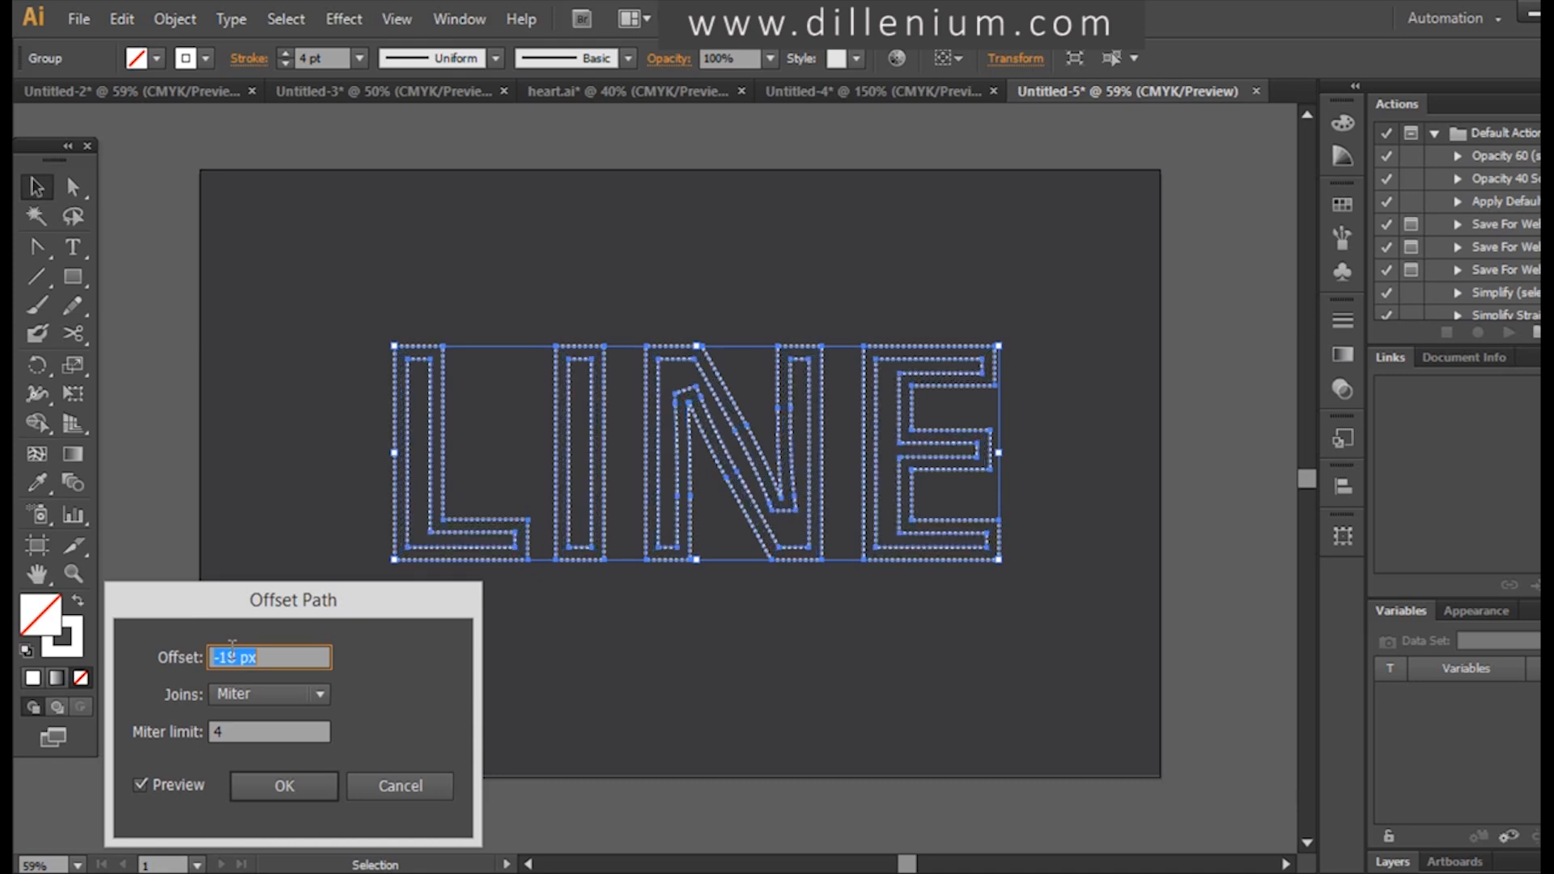
pyautogui.write('-20 px')
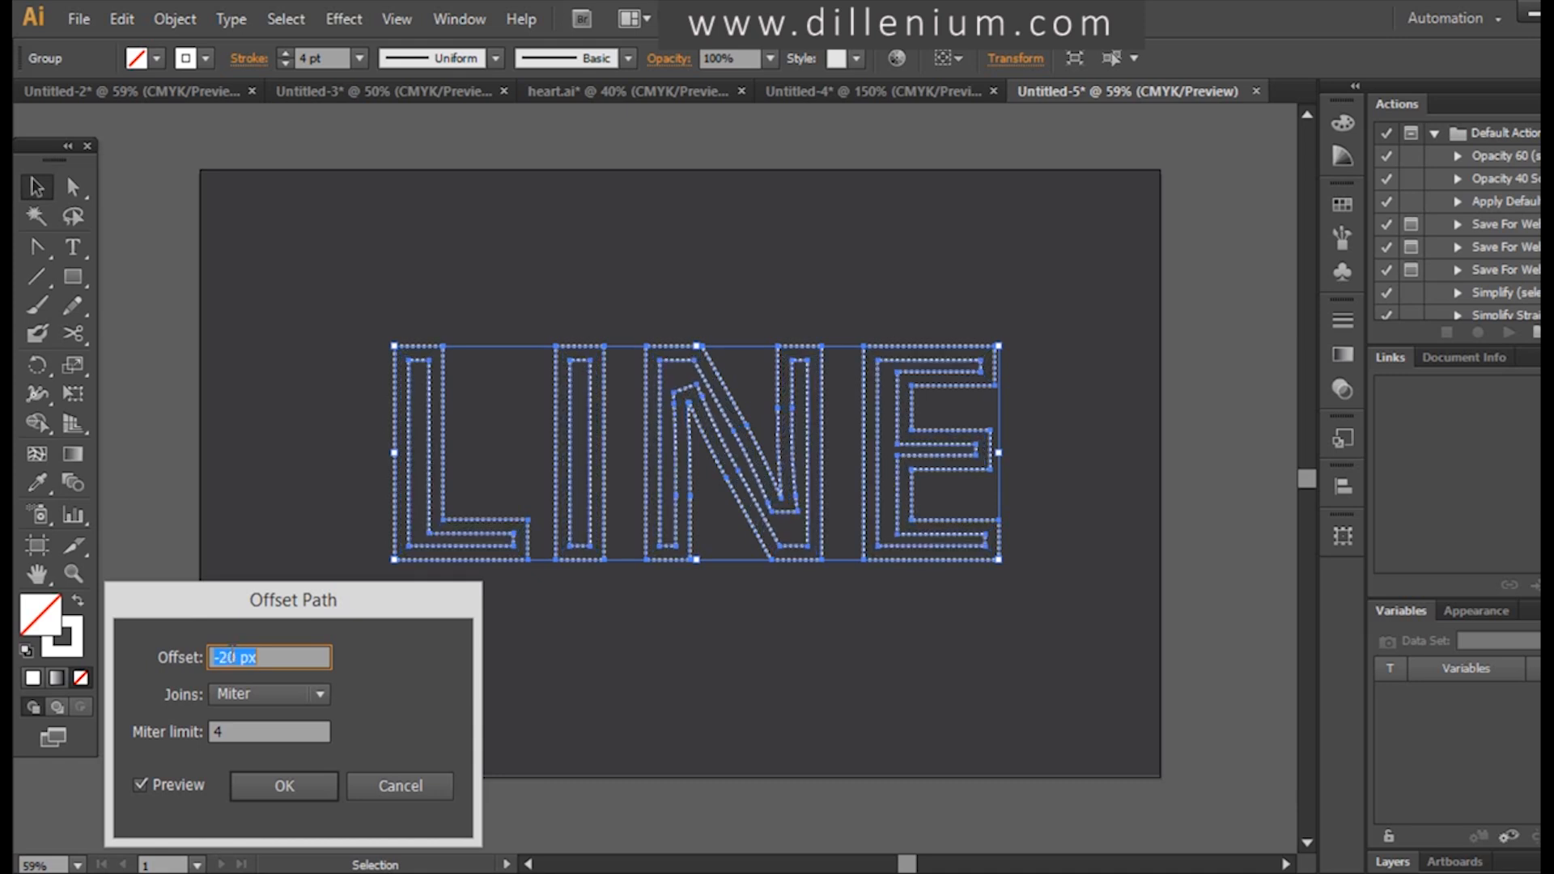
pyautogui.click(282, 786)
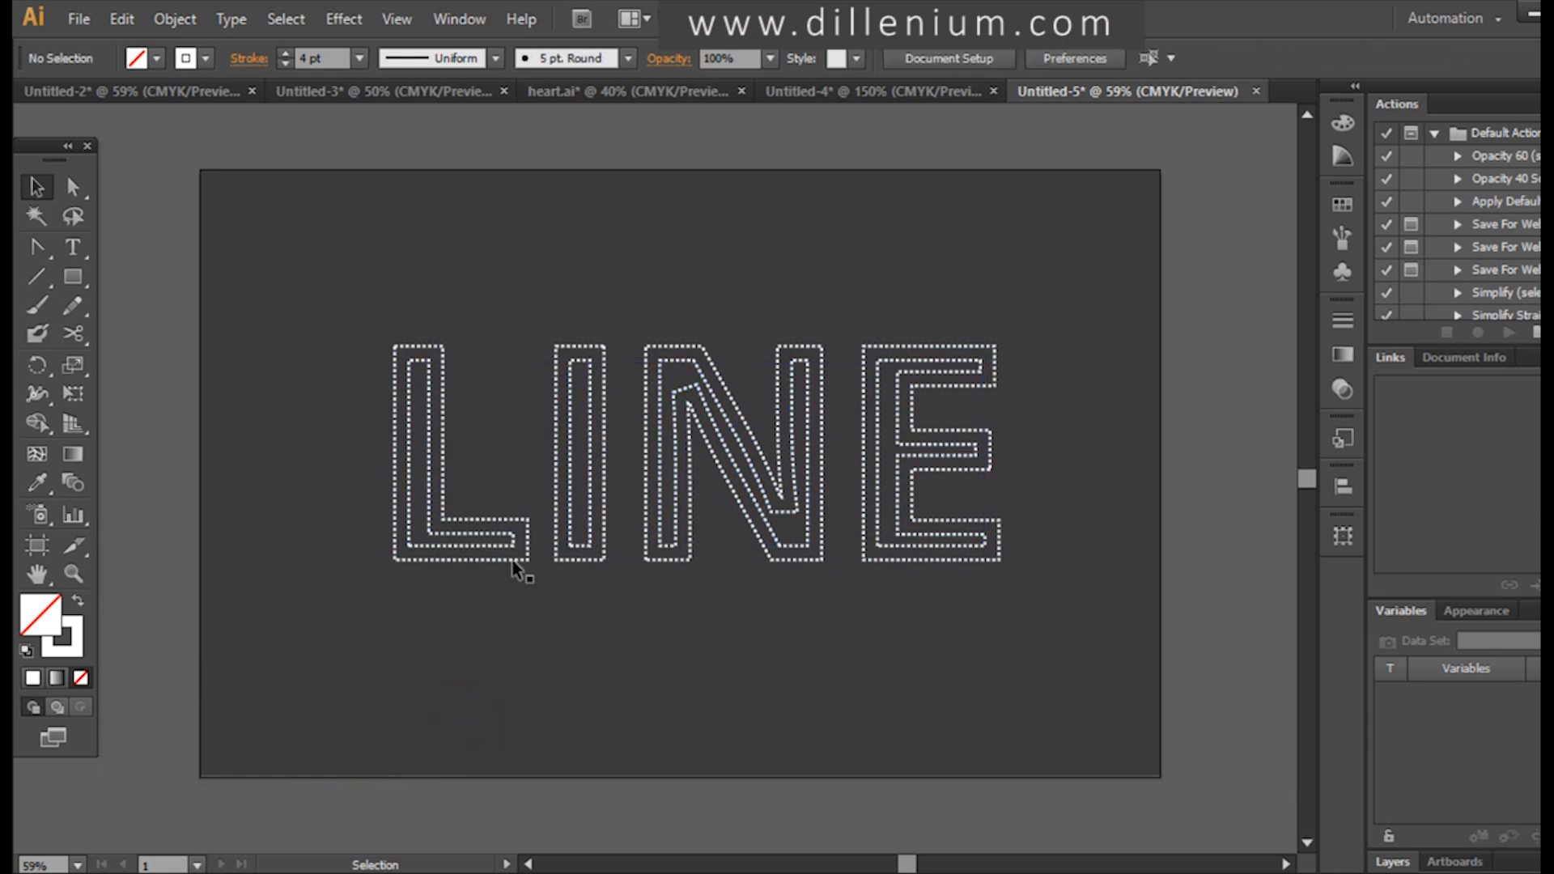
# - Select the inner offset outlines and give them a blue stroke
pyautogui.click(734, 466)
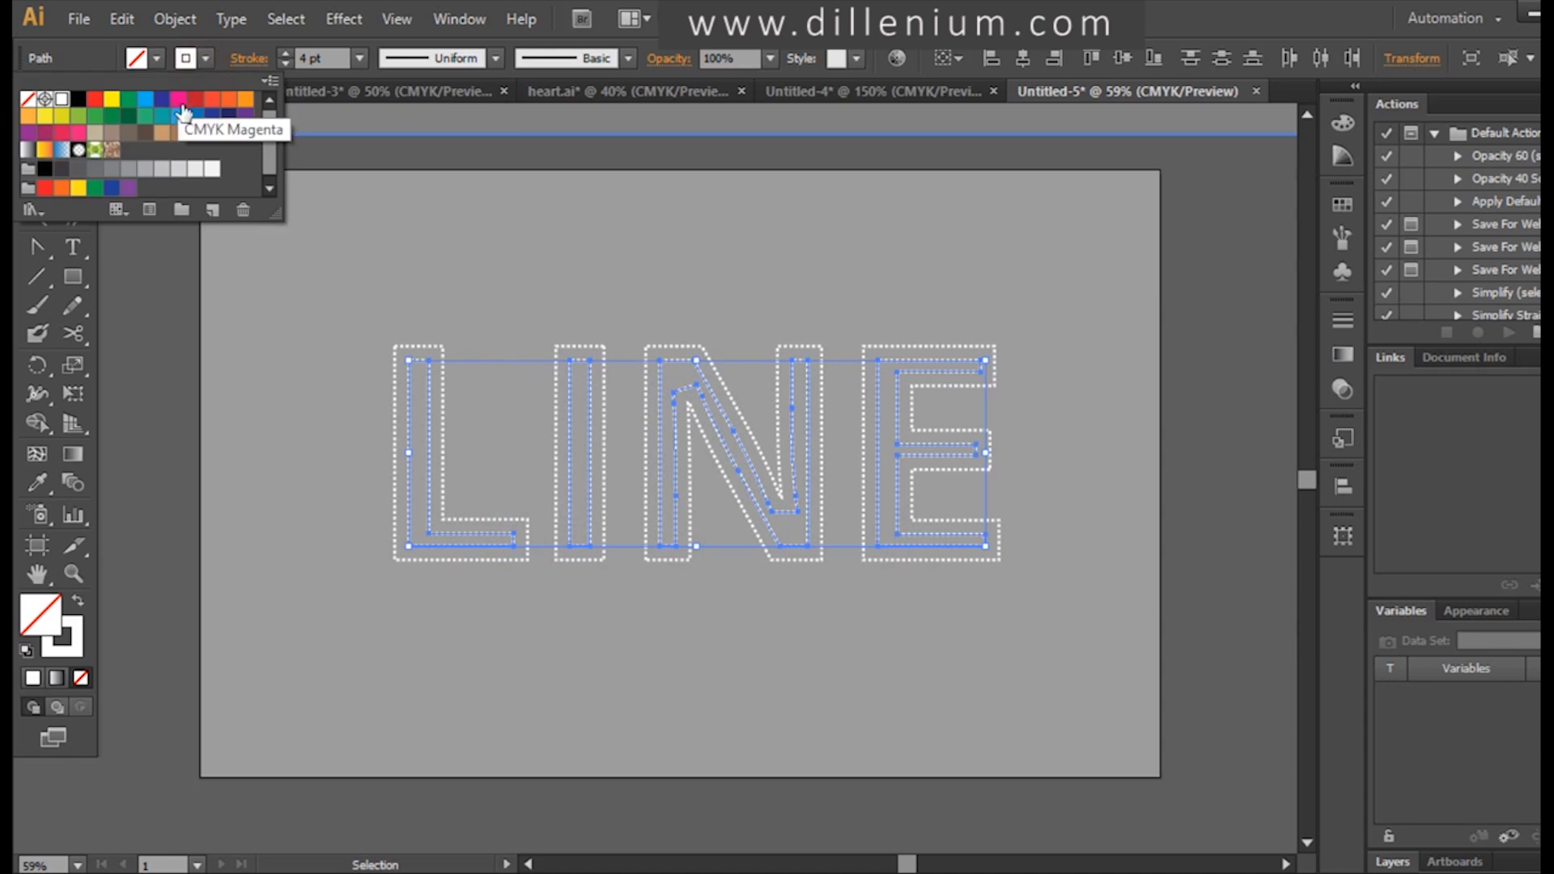
pyautogui.click(308, 512)
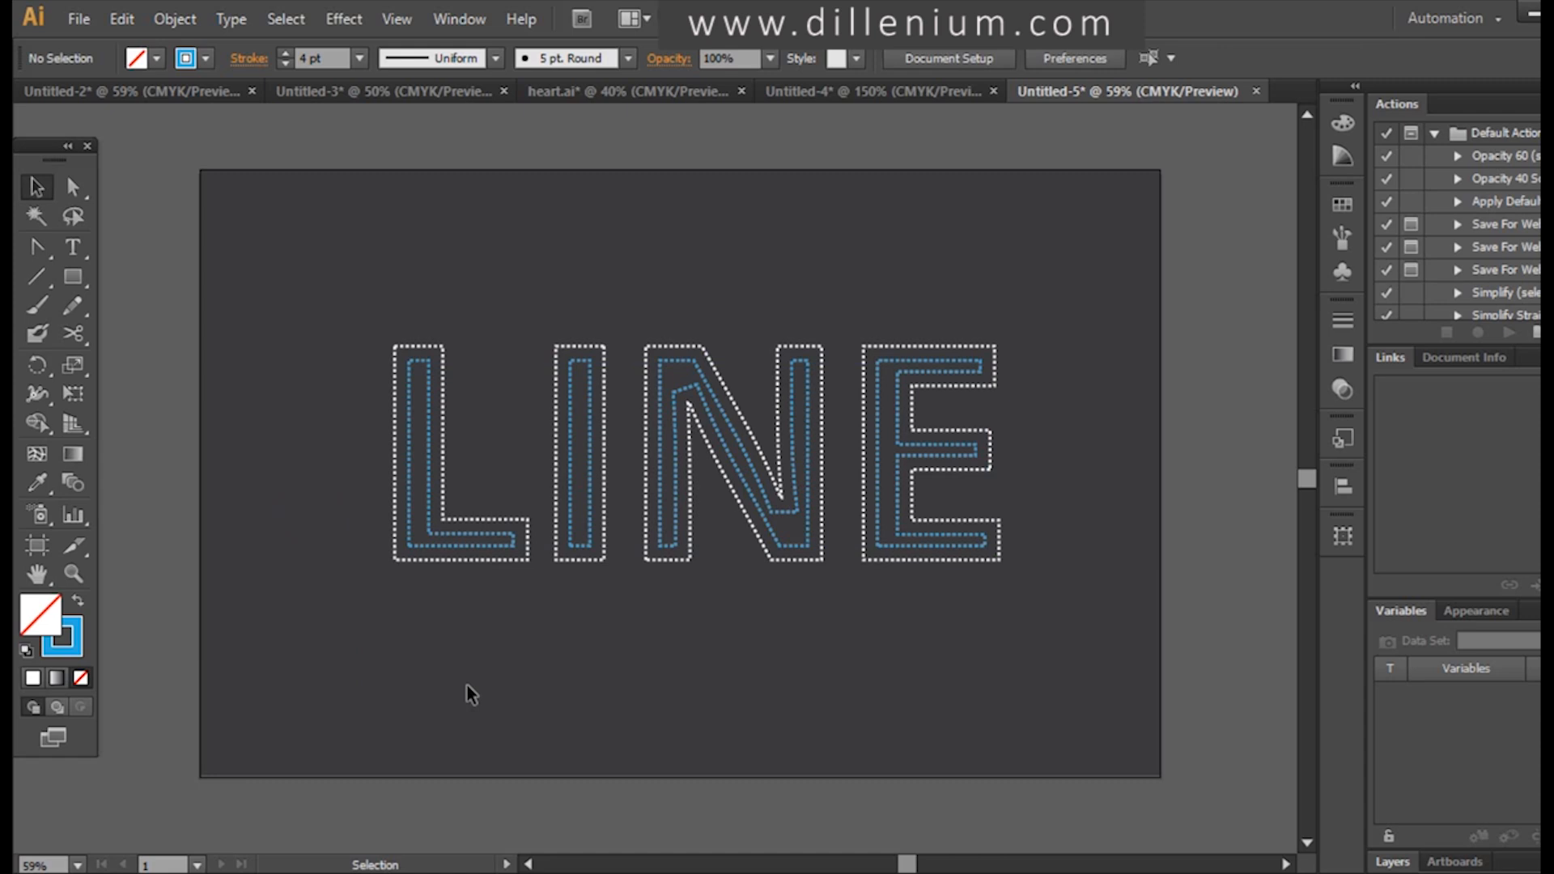
pyautogui.moveTo(462, 690)
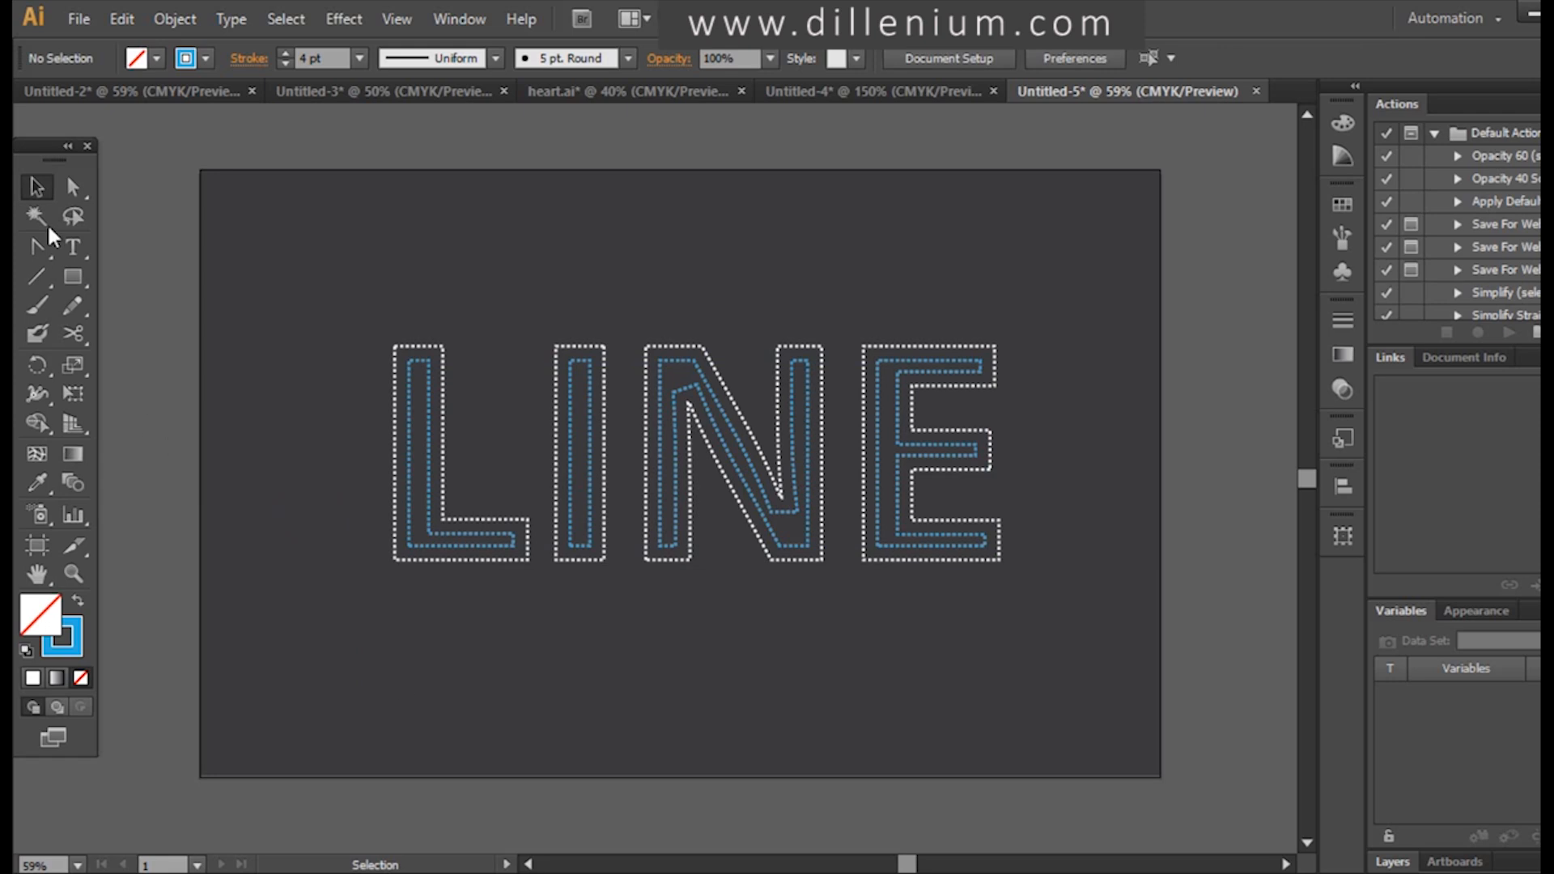
# - Draw a thin rectangle bar beneath LINE with a white stroke
pyautogui.click(72, 275)
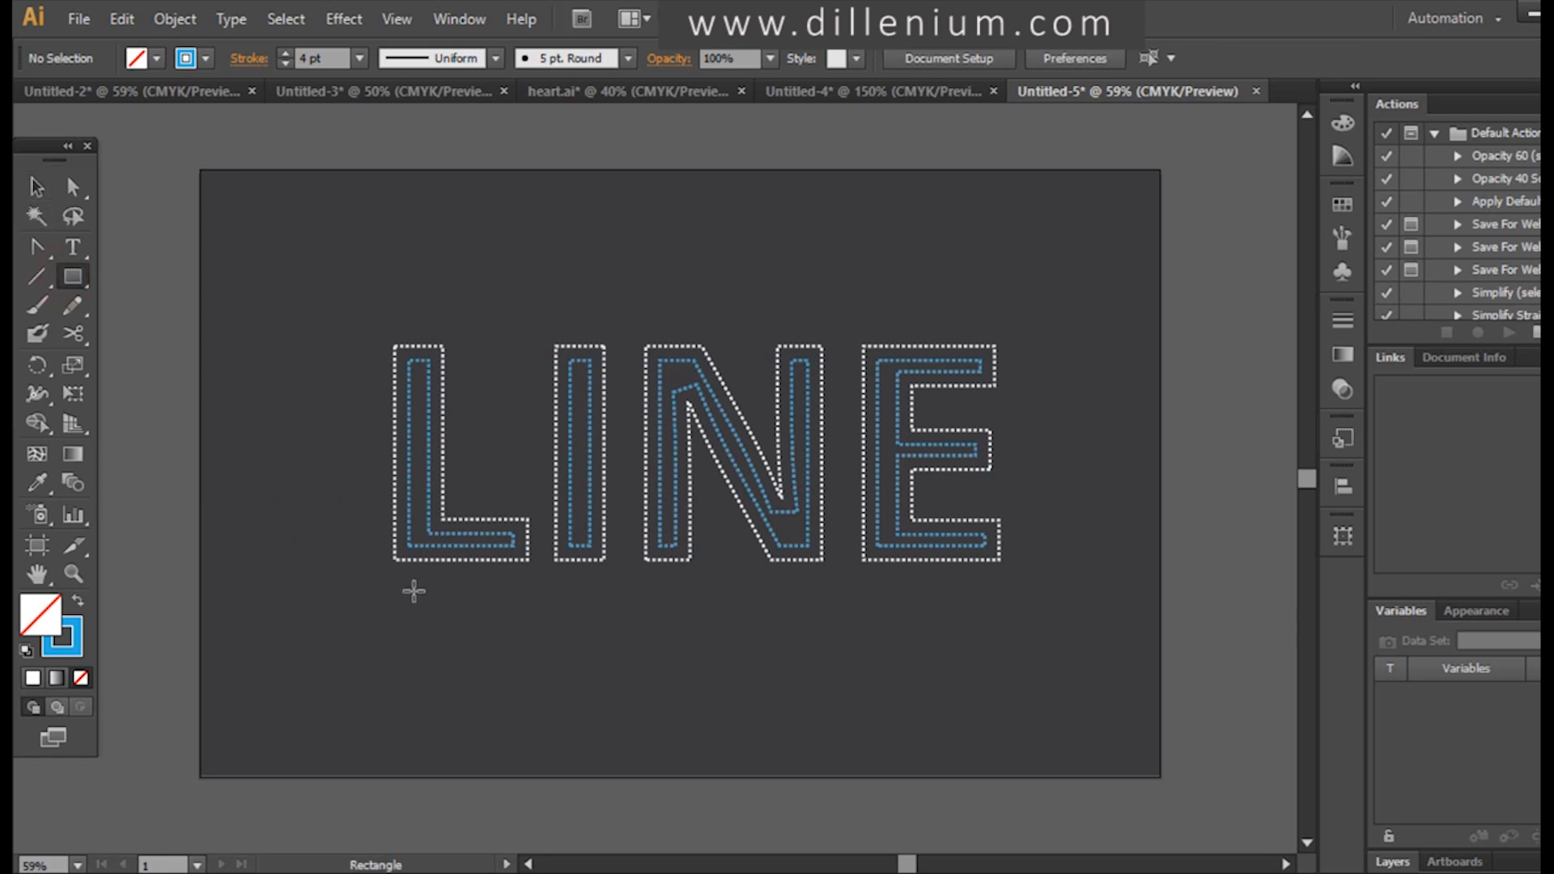
pyautogui.moveTo(413, 591); pyautogui.dragTo(1008, 600)
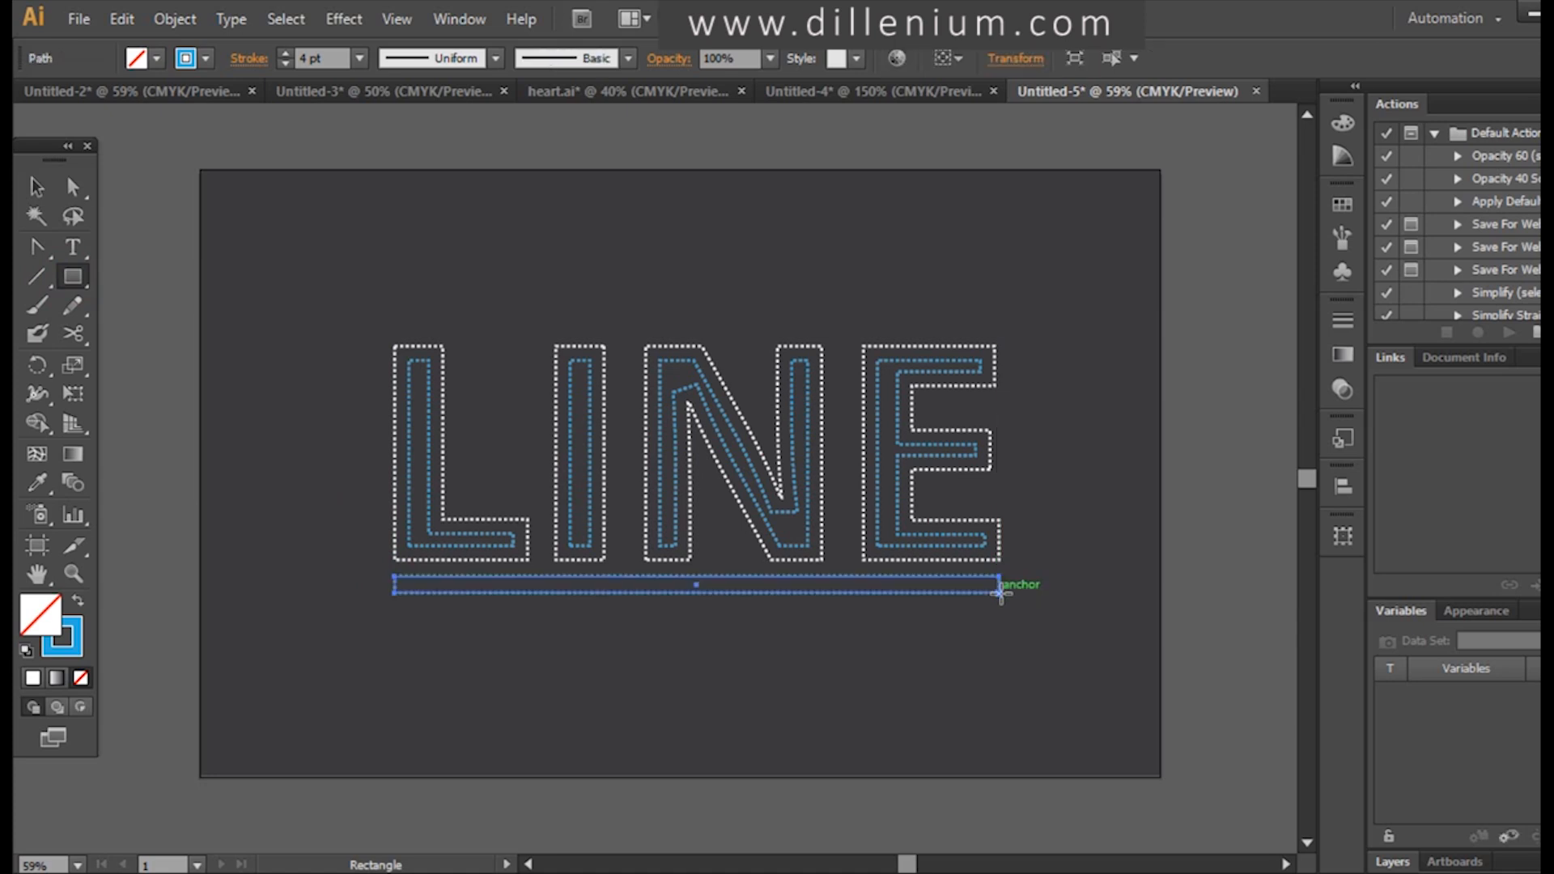
pyautogui.moveTo(189, 57)
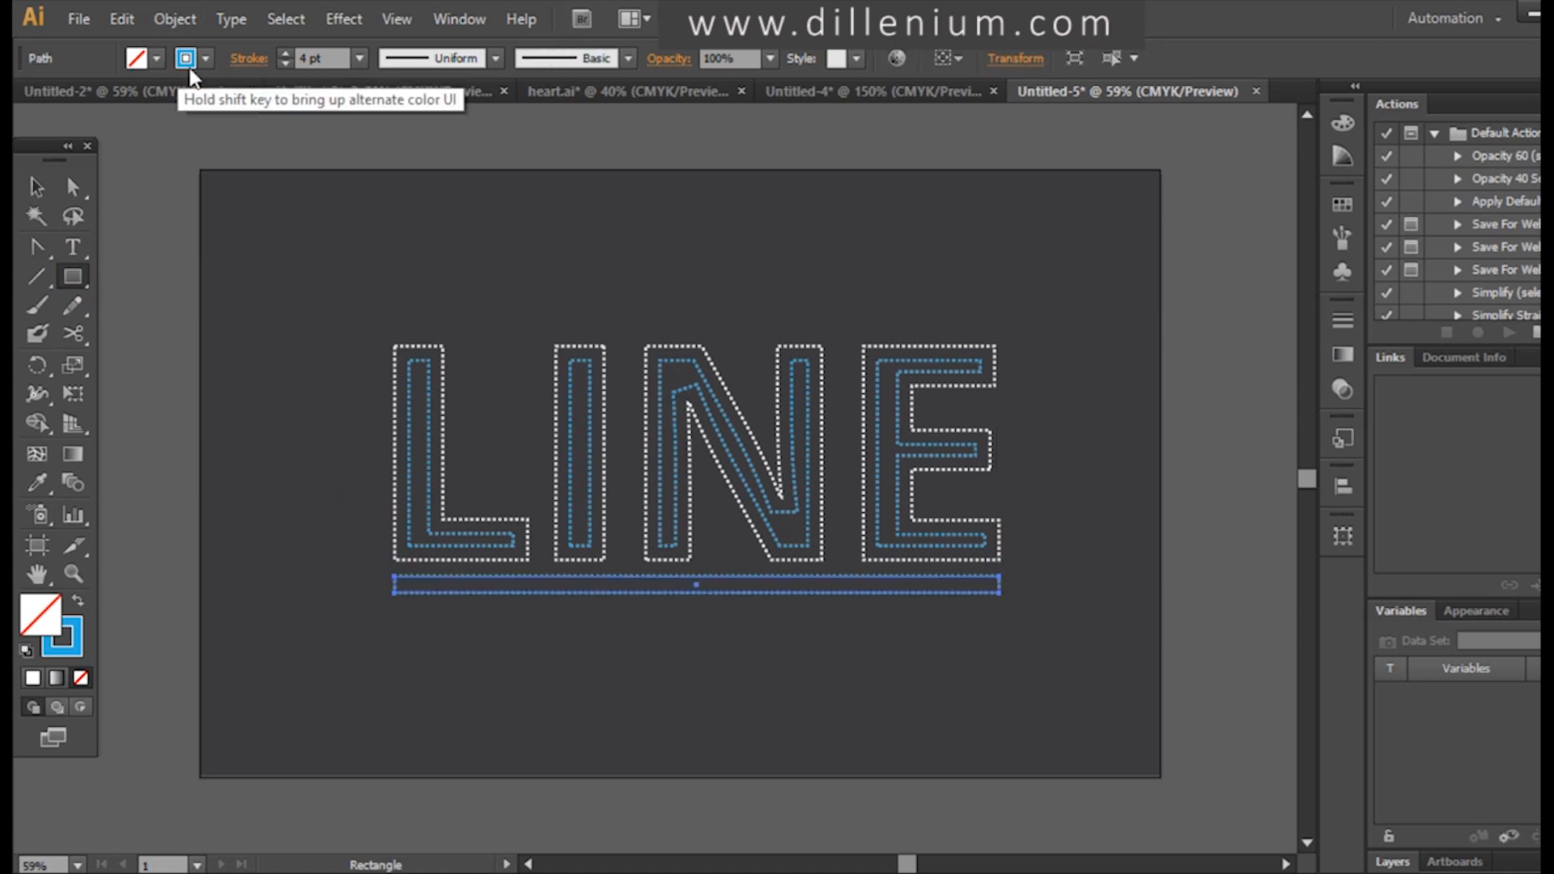
pyautogui.click(186, 58)
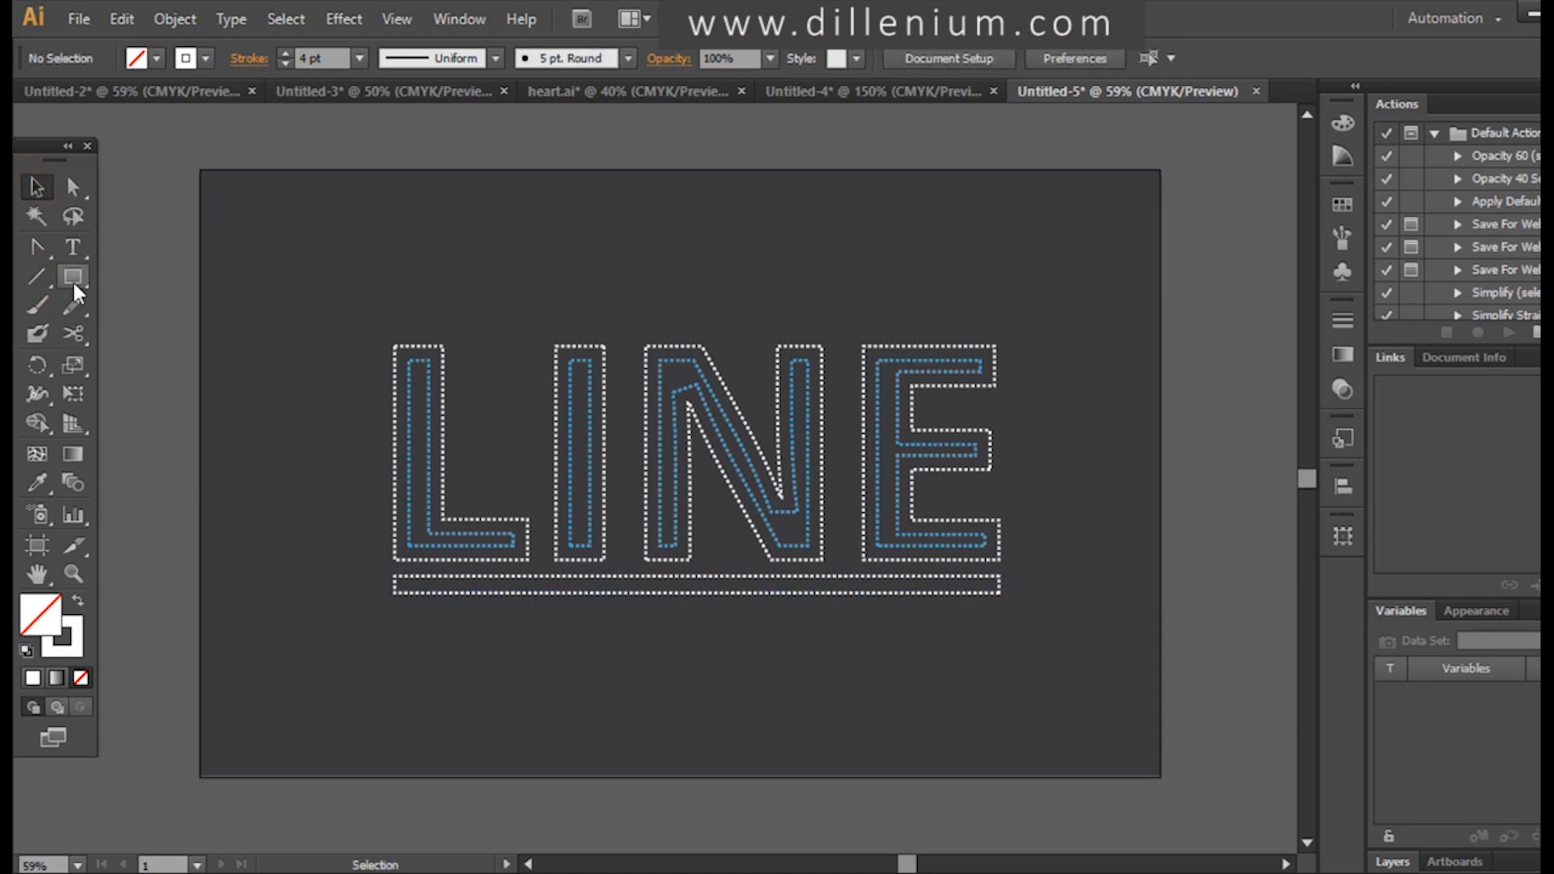
# - Move a hexagon to the top-left, return to the Rectangle tool, and reselect the underline bar
pyautogui.click(74, 275)
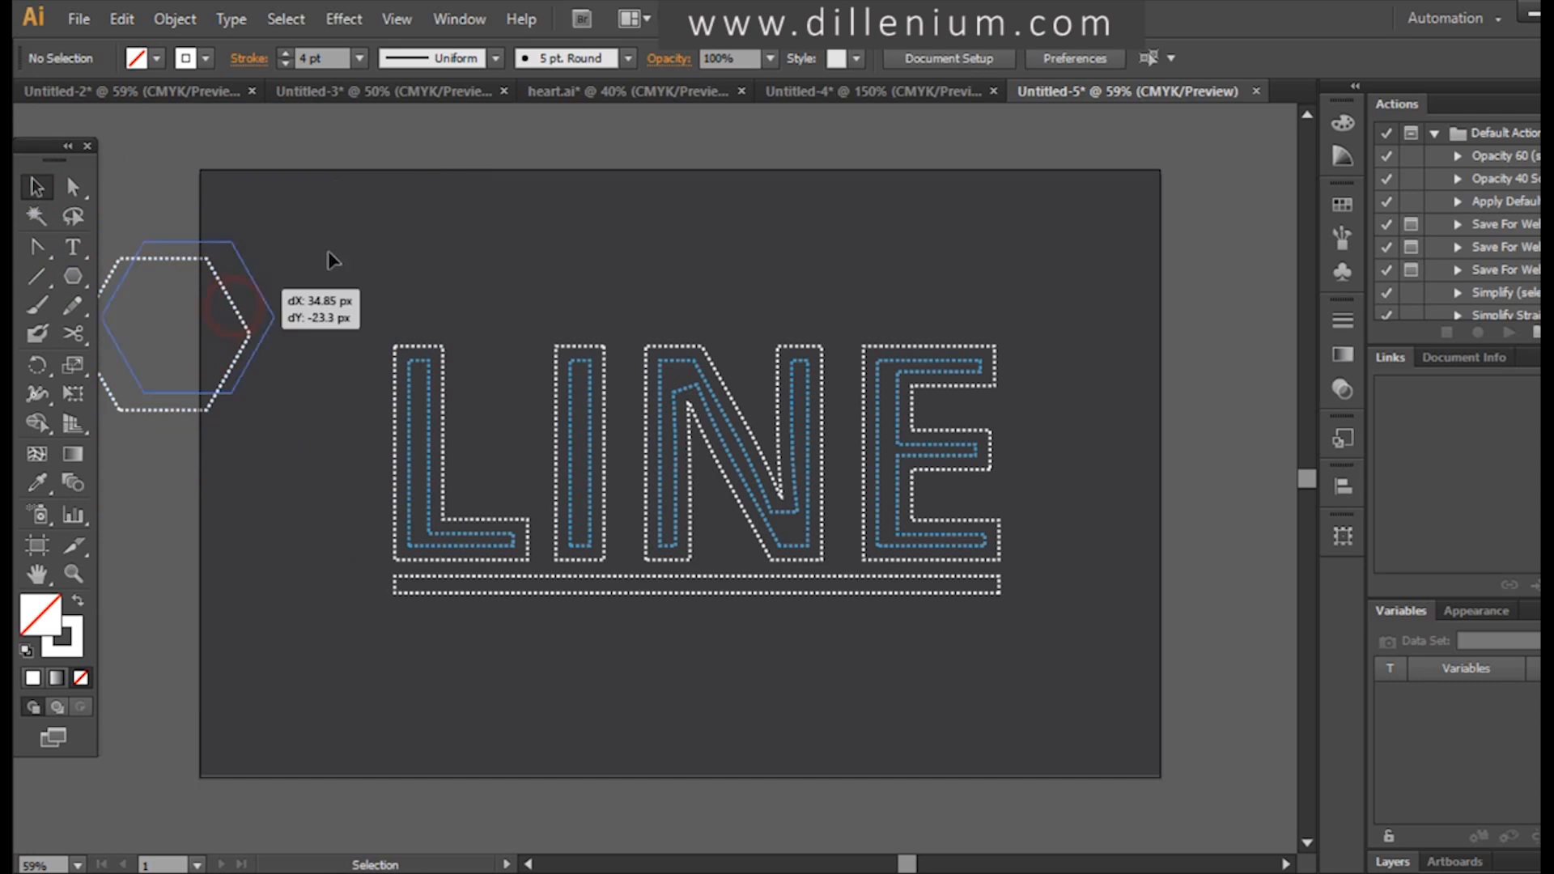
pyautogui.moveTo(178, 318); pyautogui.dragTo(308, 273)
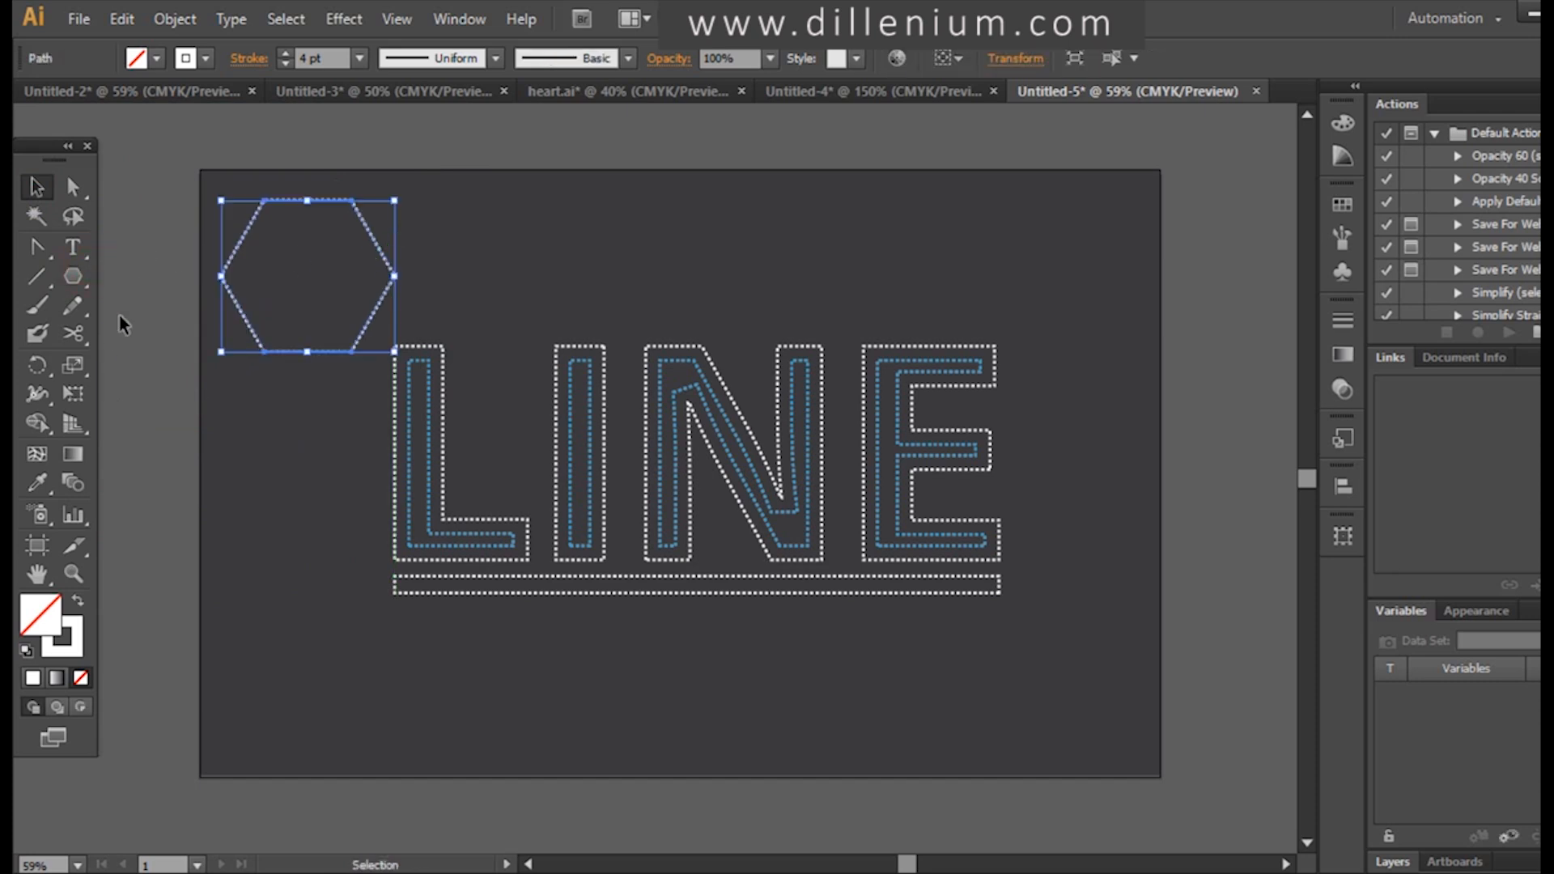
pyautogui.click(72, 275)
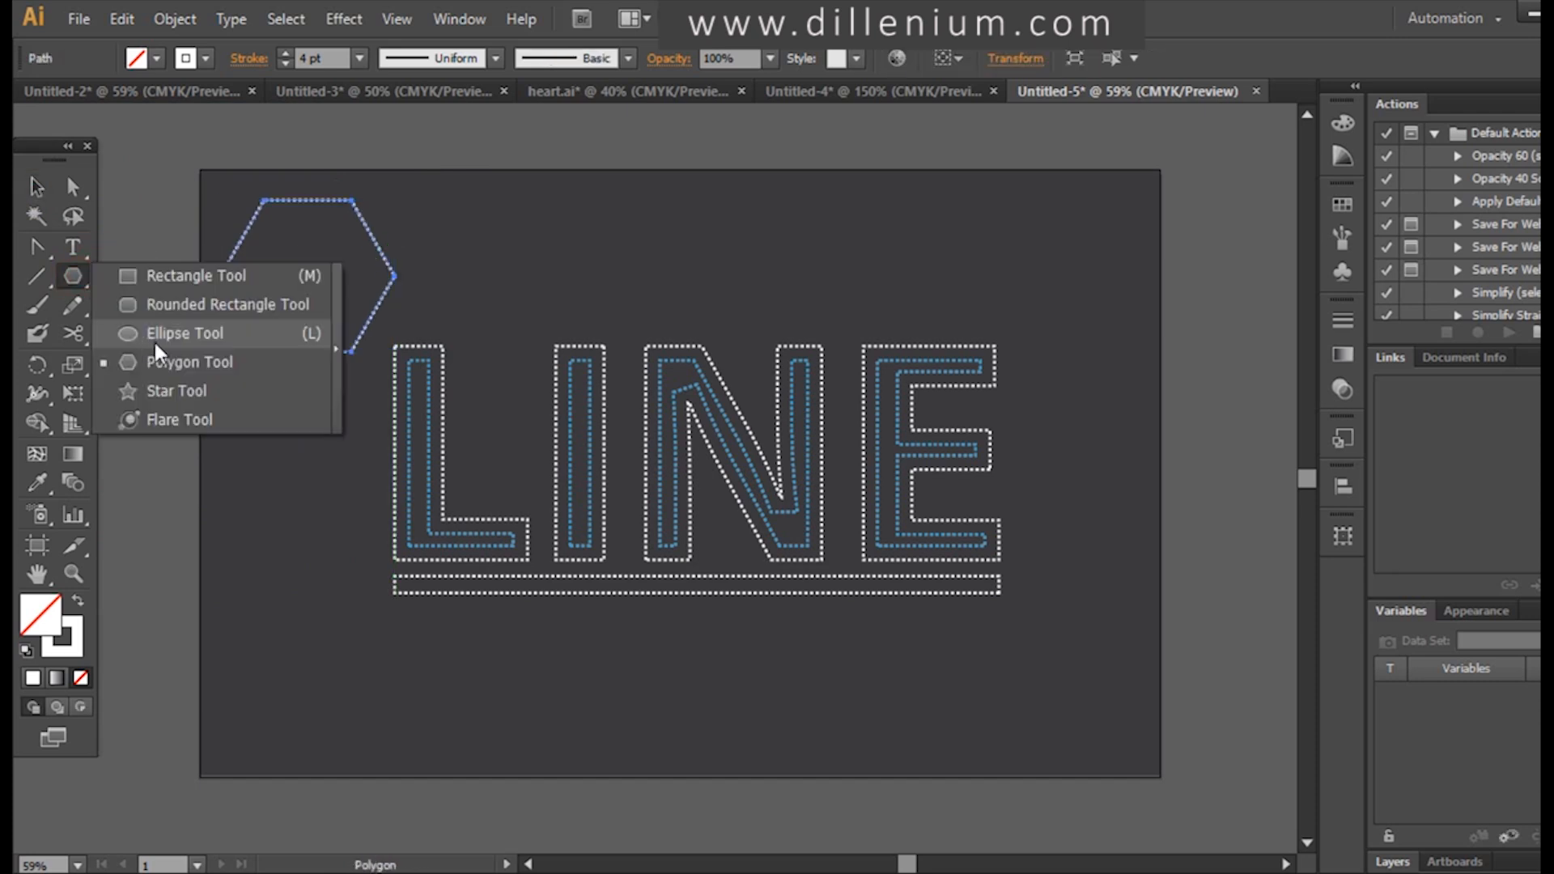
pyautogui.click(186, 335)
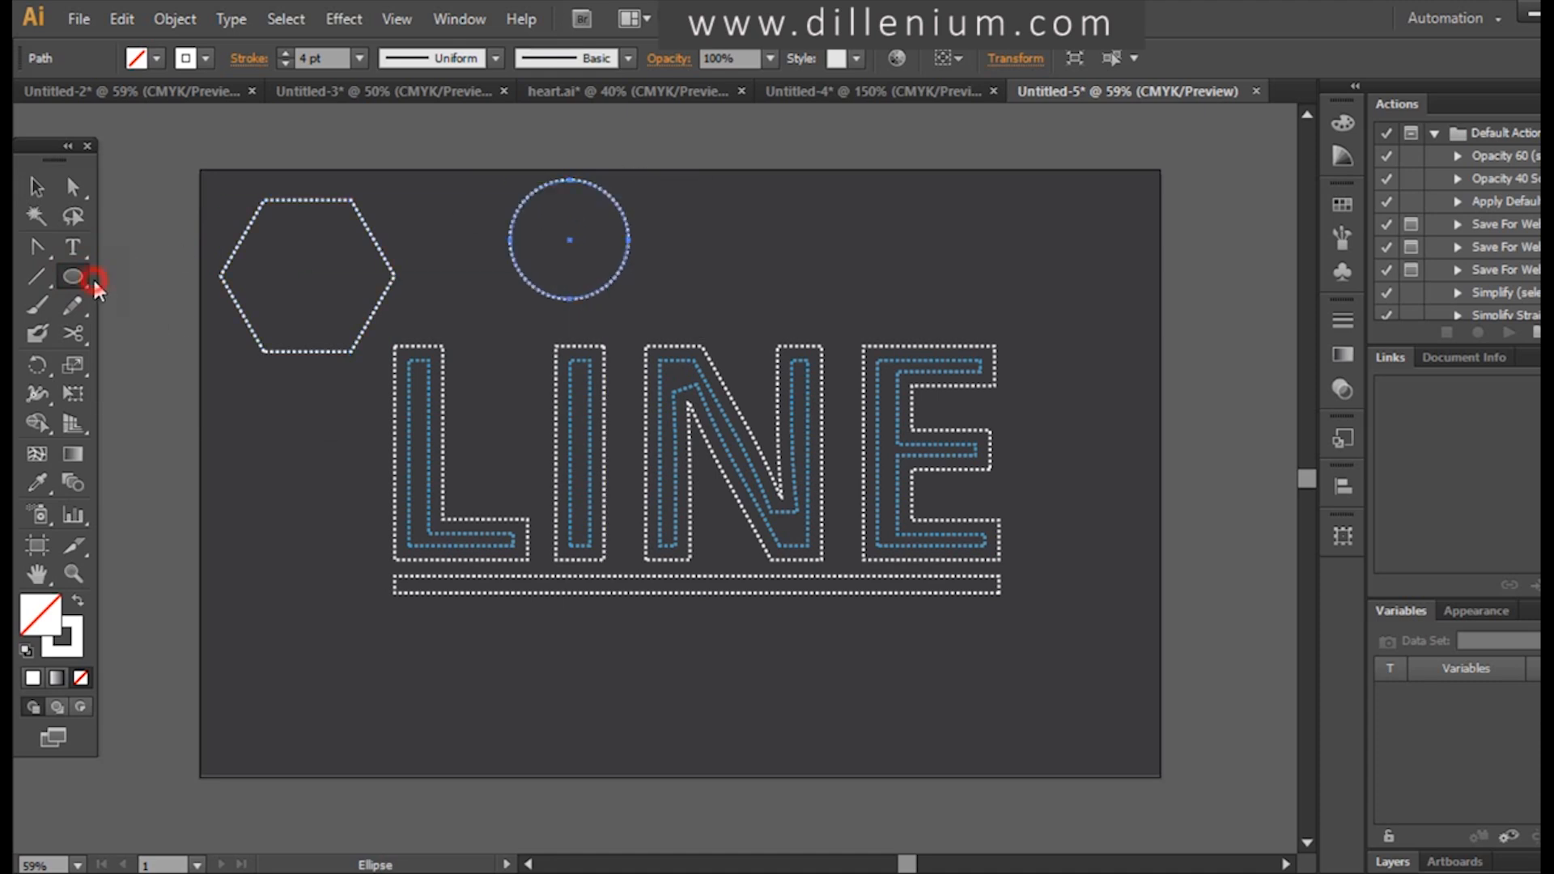
pyautogui.click(73, 276)
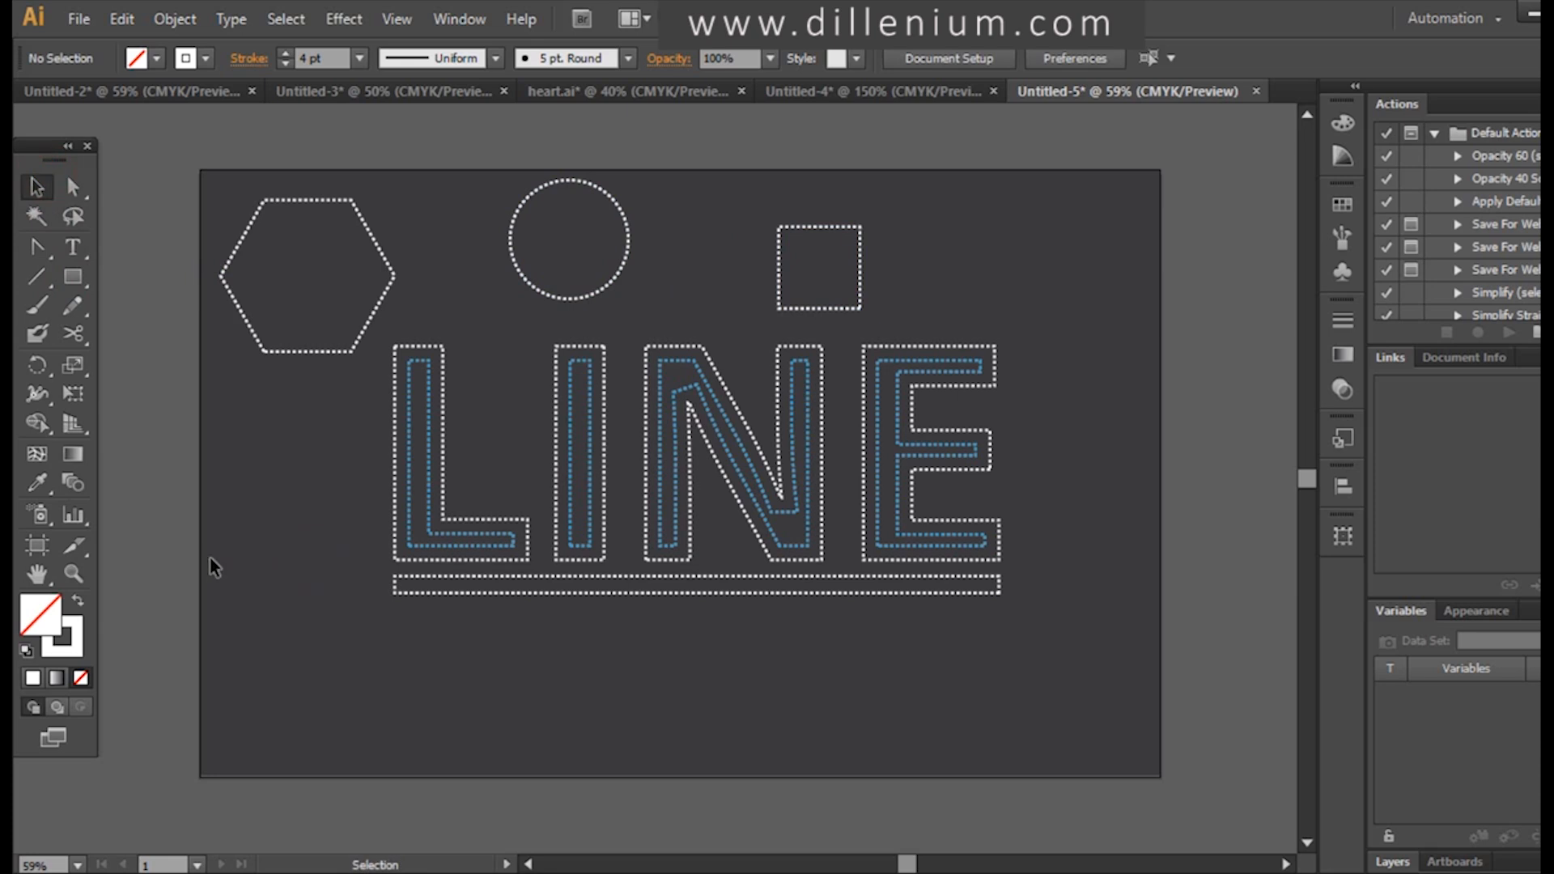
pyautogui.moveTo(195, 155)
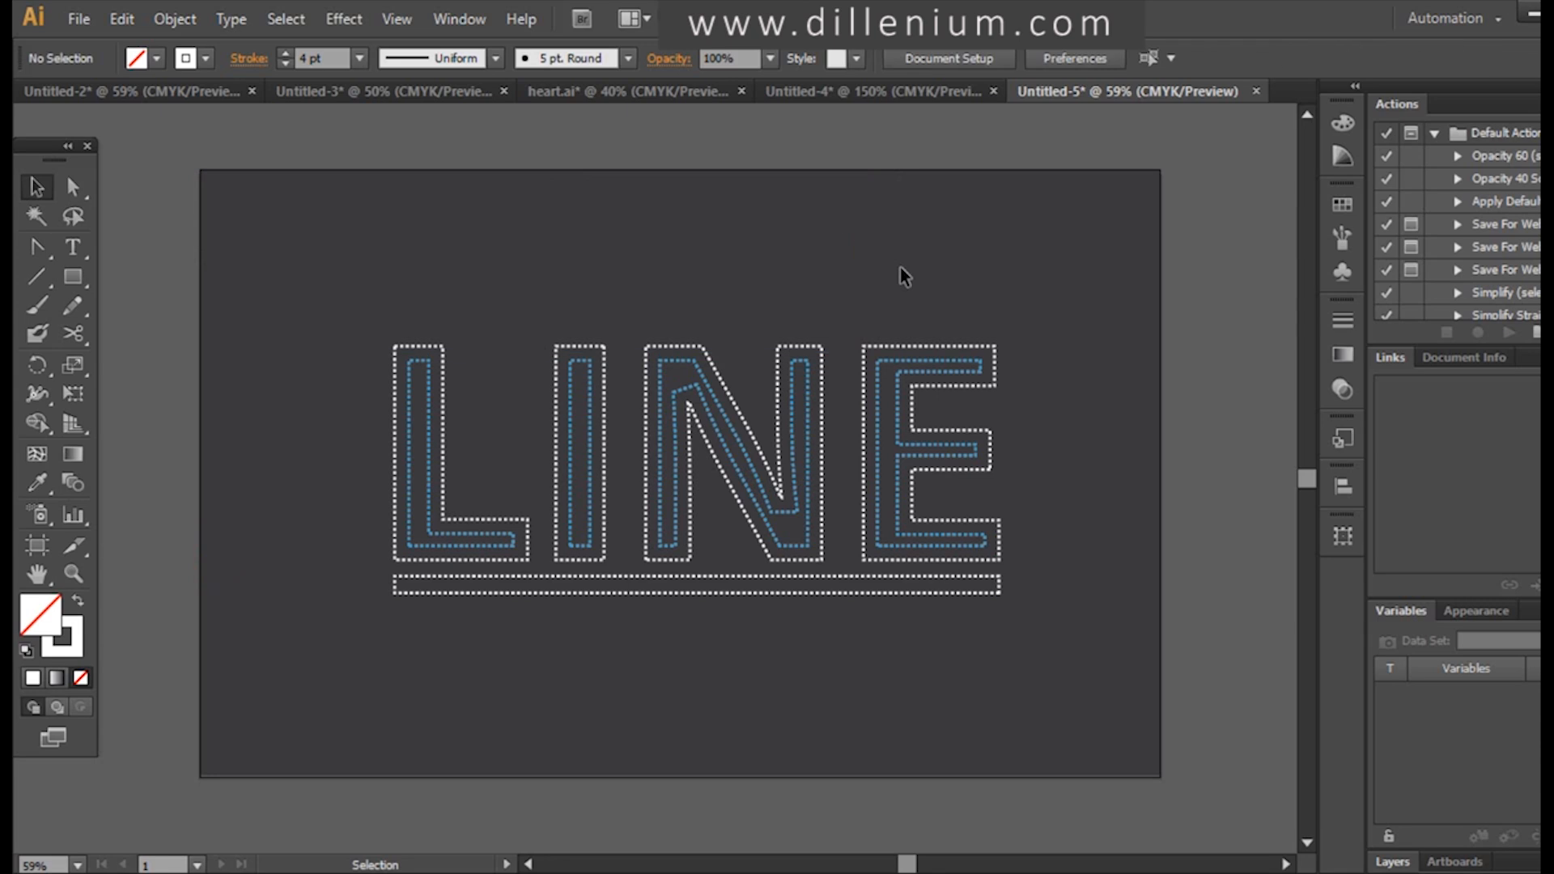
pyautogui.click(781, 584)
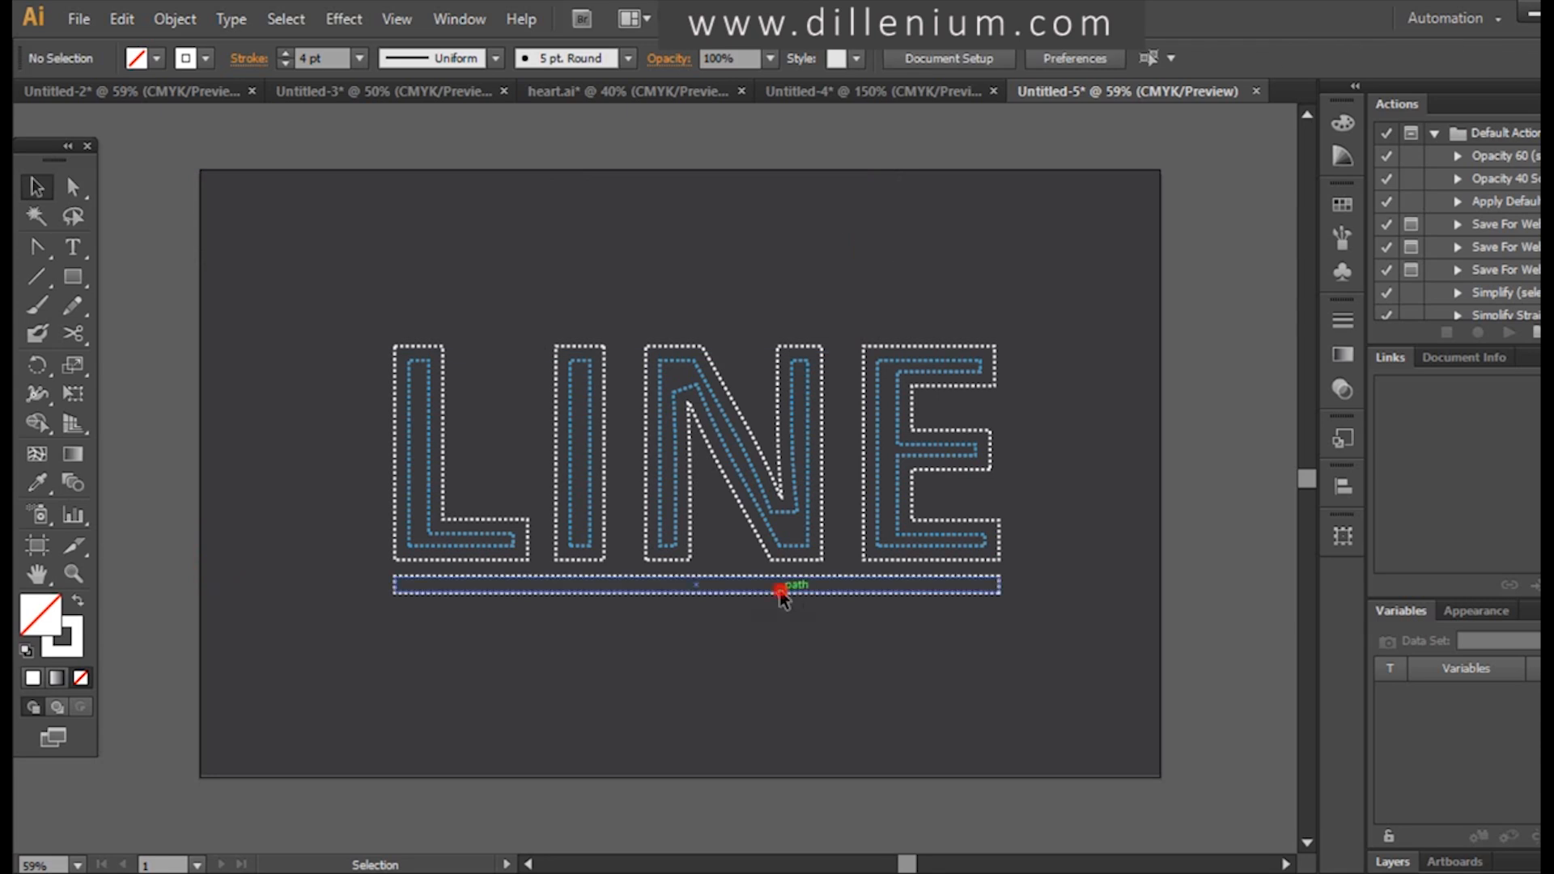